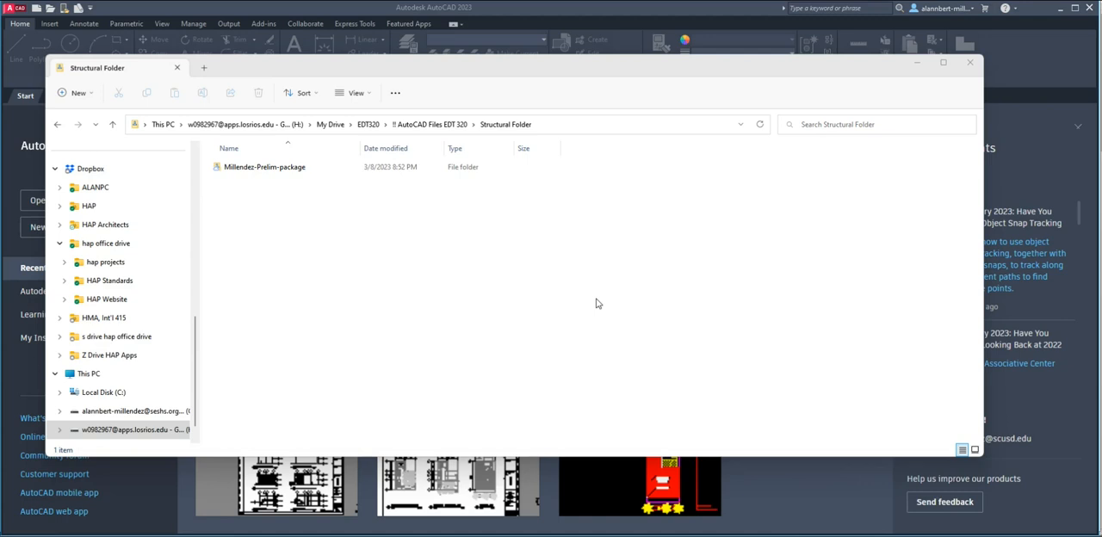
Open Prelim-Site-ground-second.dwg from the Millendez-Prelim-package folder
double_click(264, 165)
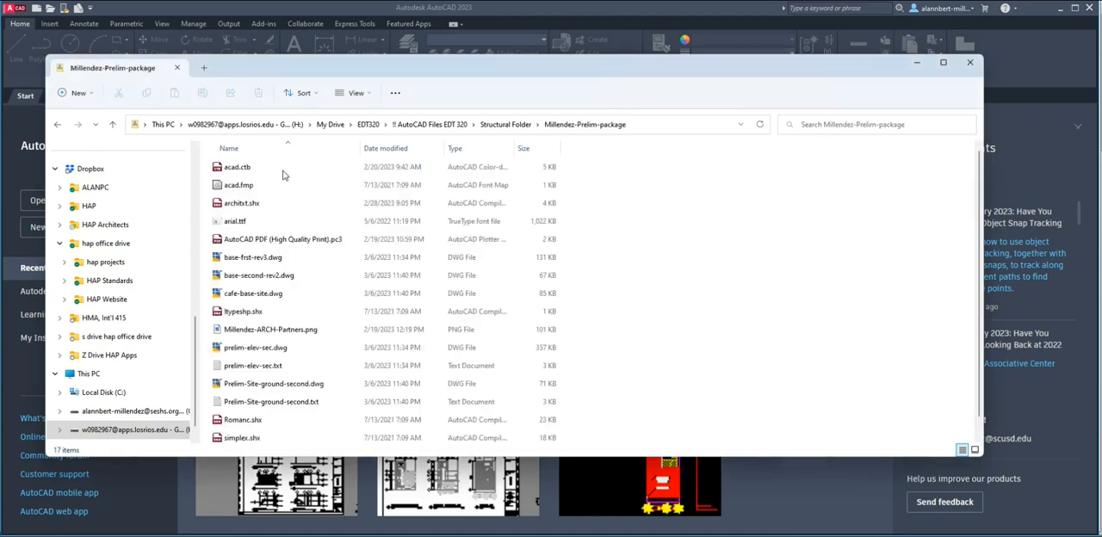
left_click(238, 184)
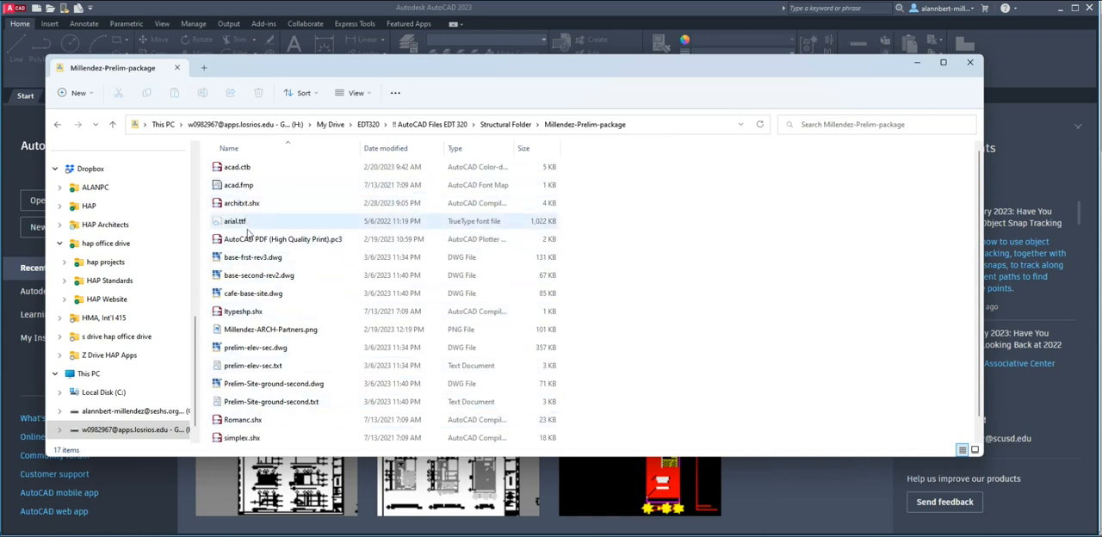
mouse_move(276, 420)
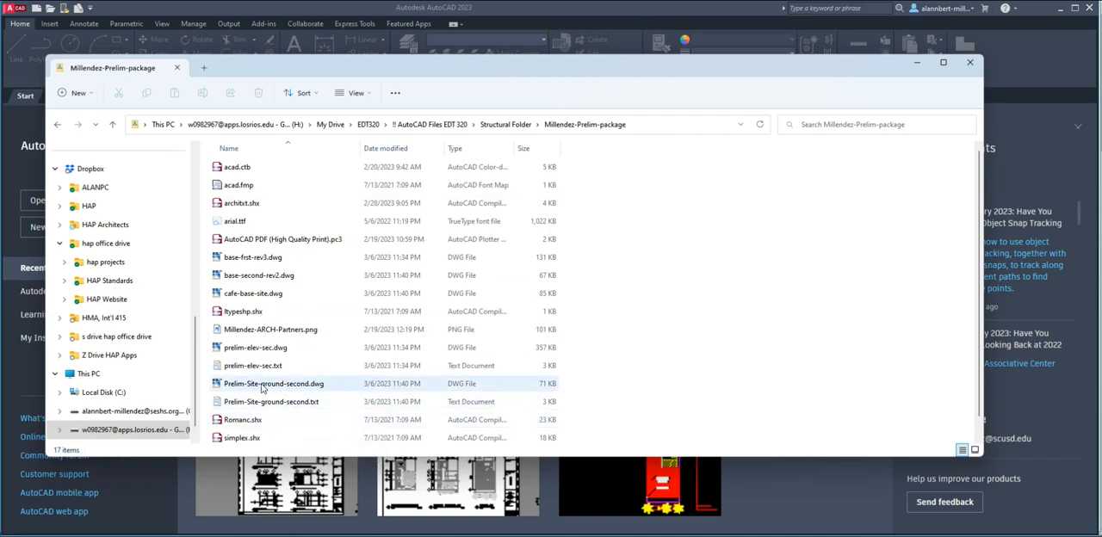
left_click(971, 62)
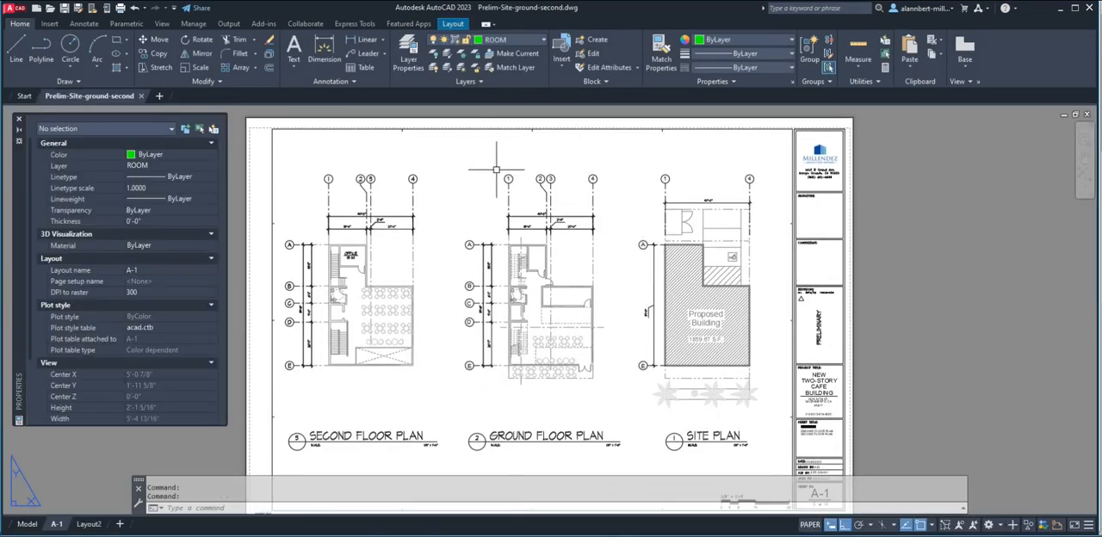
mouse_move(789, 303)
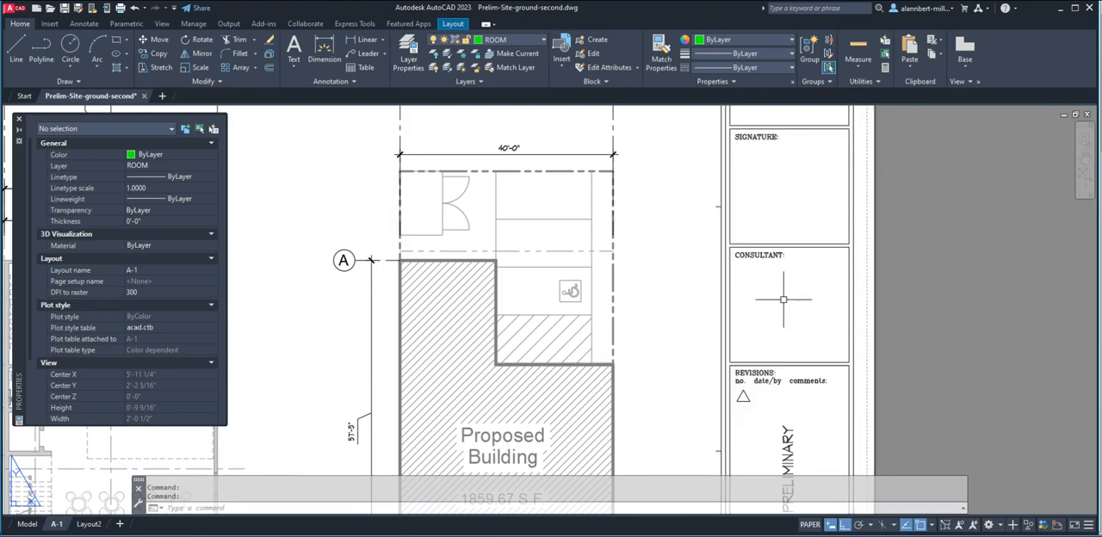
Zoom in toward the title block of layout A-1
scroll("down", 3)
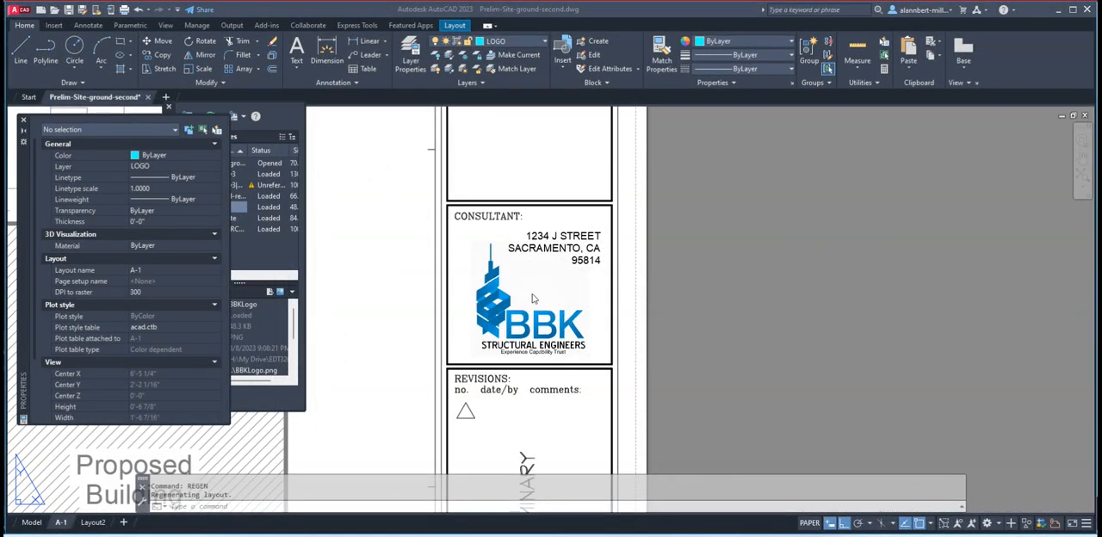
mouse_move(575, 299)
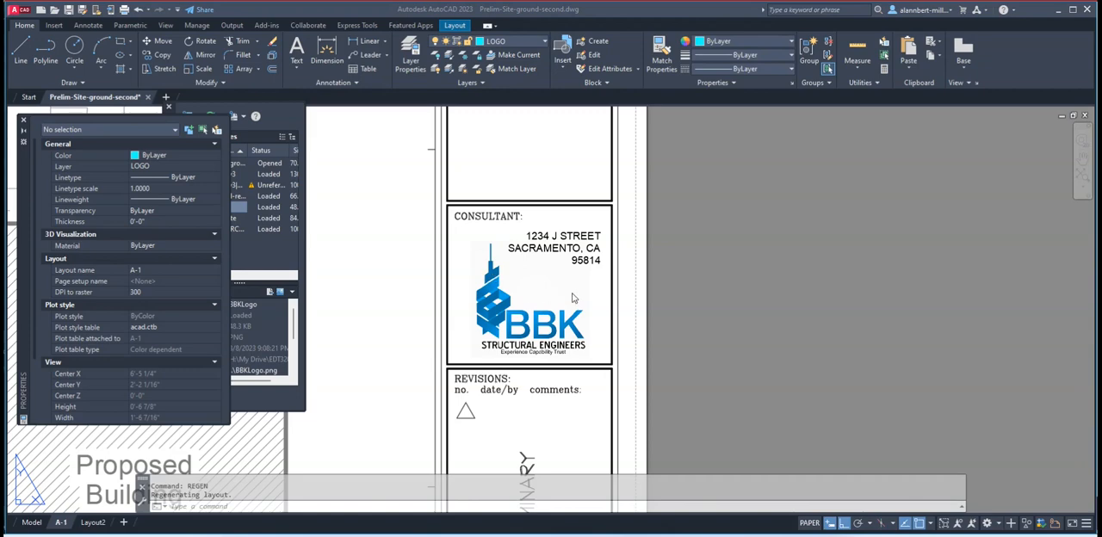
mouse_move(551, 256)
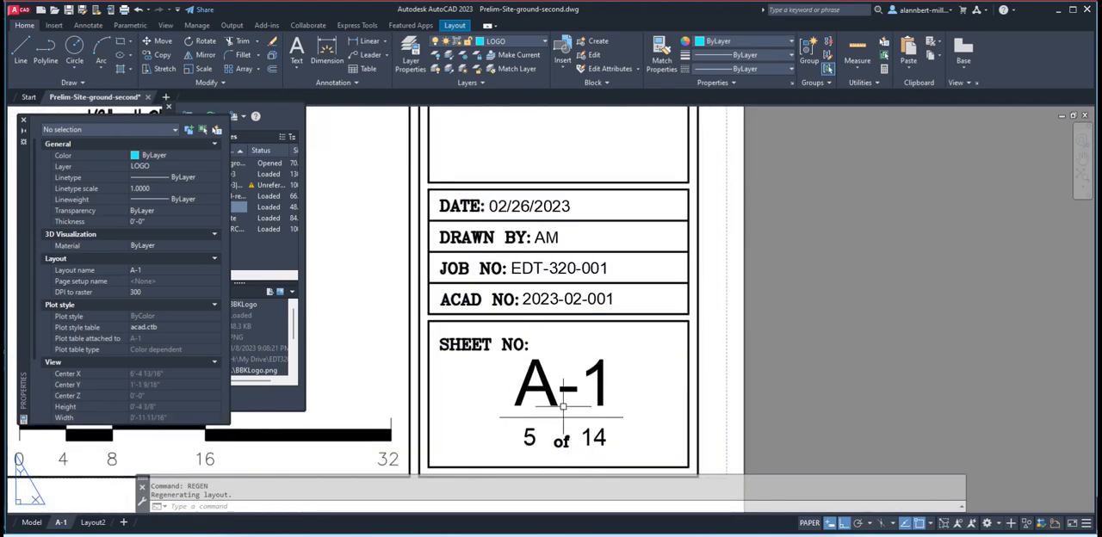
Edit the sheet-number block attributes to S-1, drawn by ABC, date 03/05/2023
left_click(559, 382)
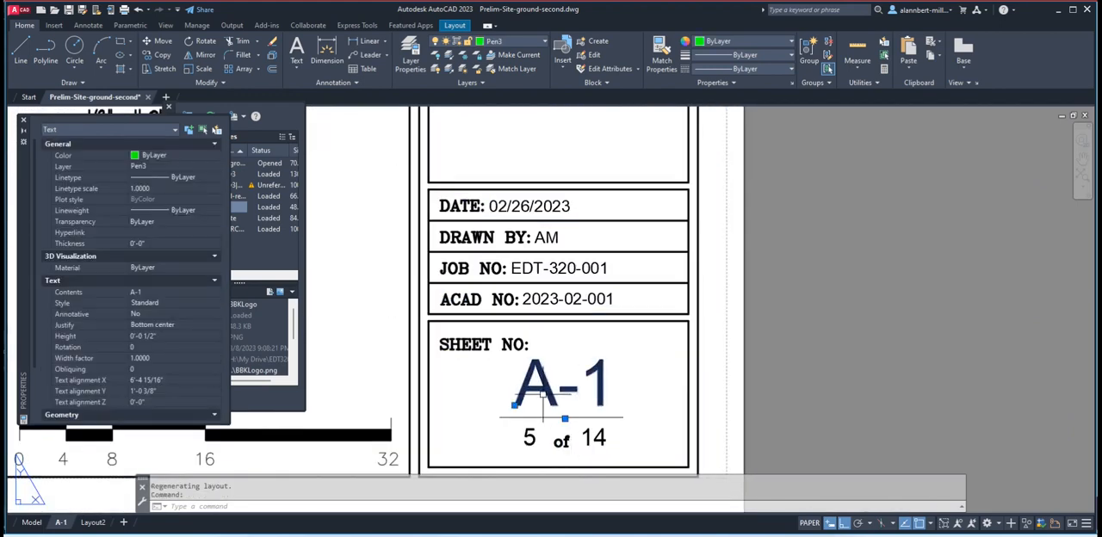
double_click(562, 386)
type("S")
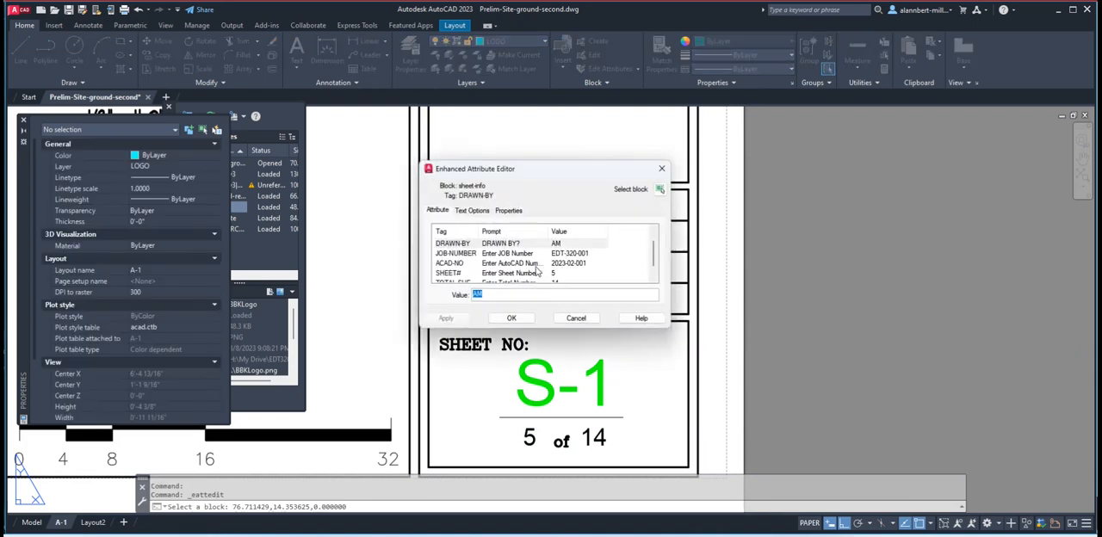
left_click(516, 242)
type("BC")
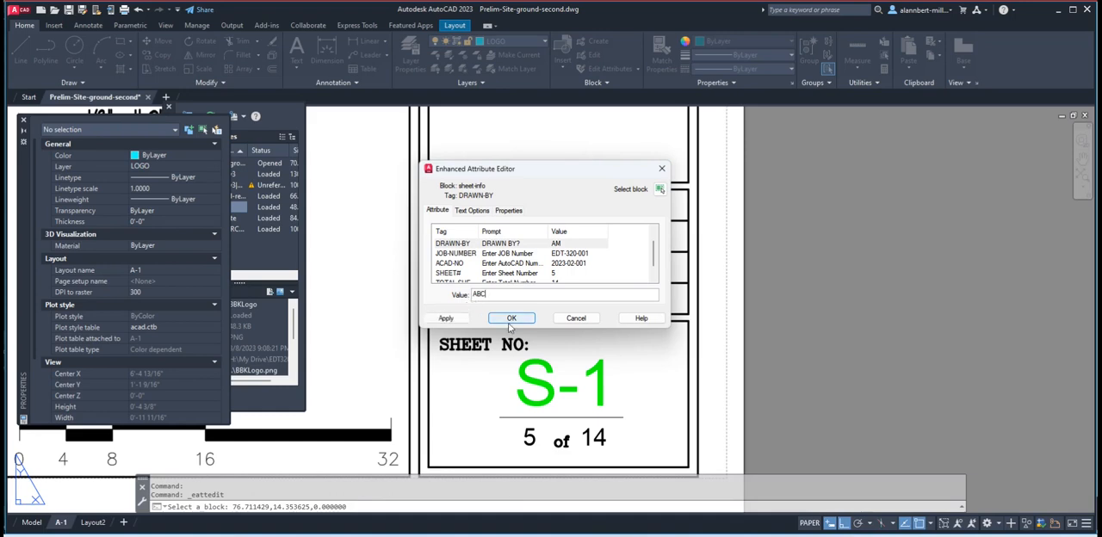
left_click(511, 316)
type("03/05/2023")
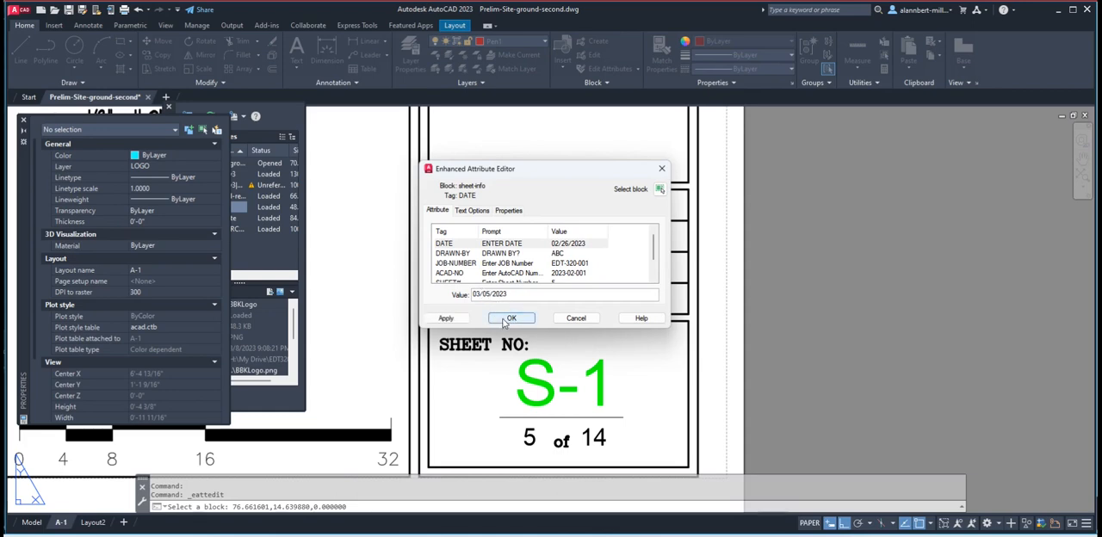
left_click(512, 317)
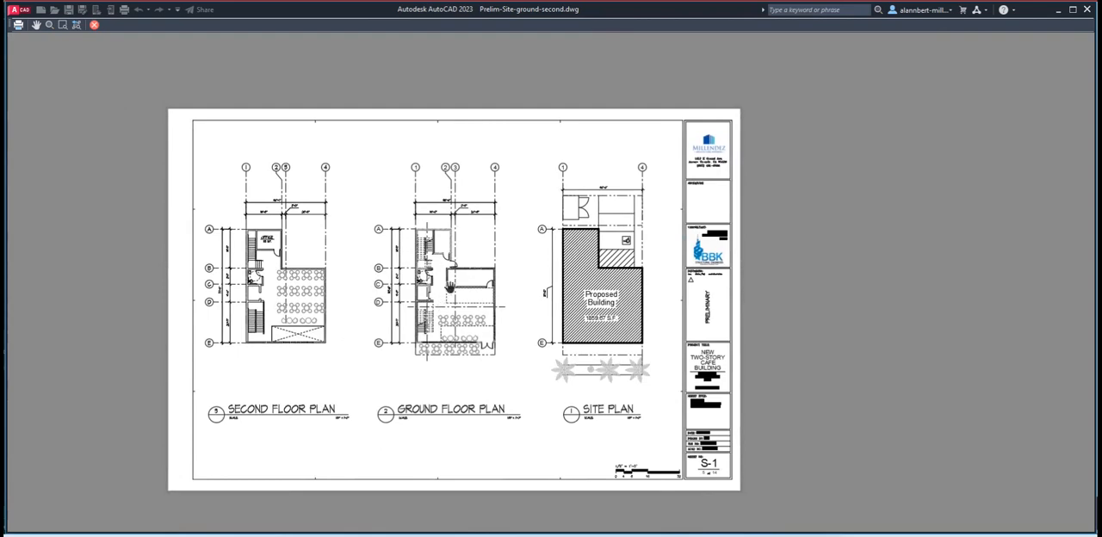
left_click_drag(452, 285, 462, 297)
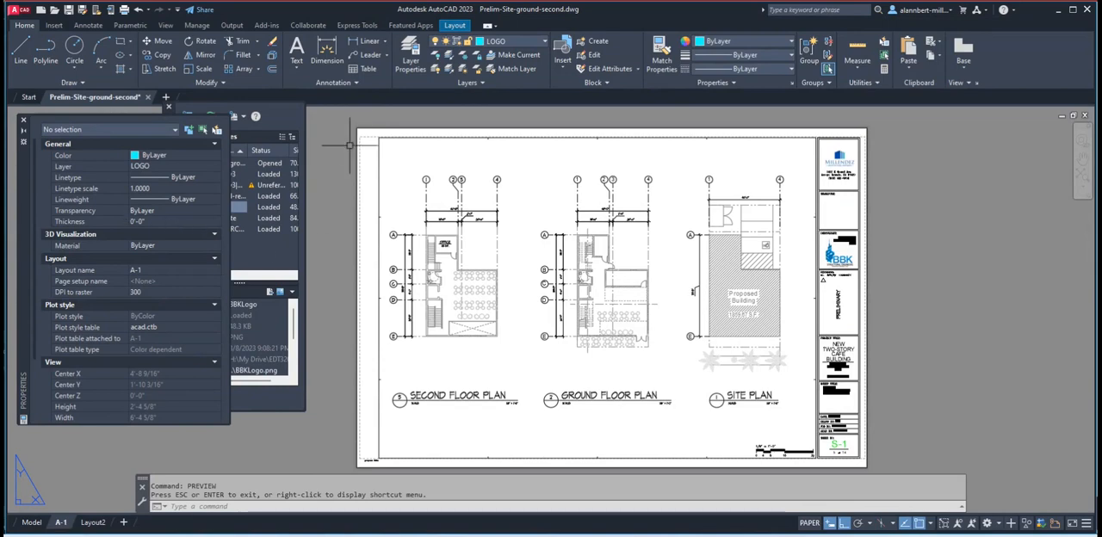
In Layer Properties Manager, set the selected xref layers to gray index color 254
left_click(409, 54)
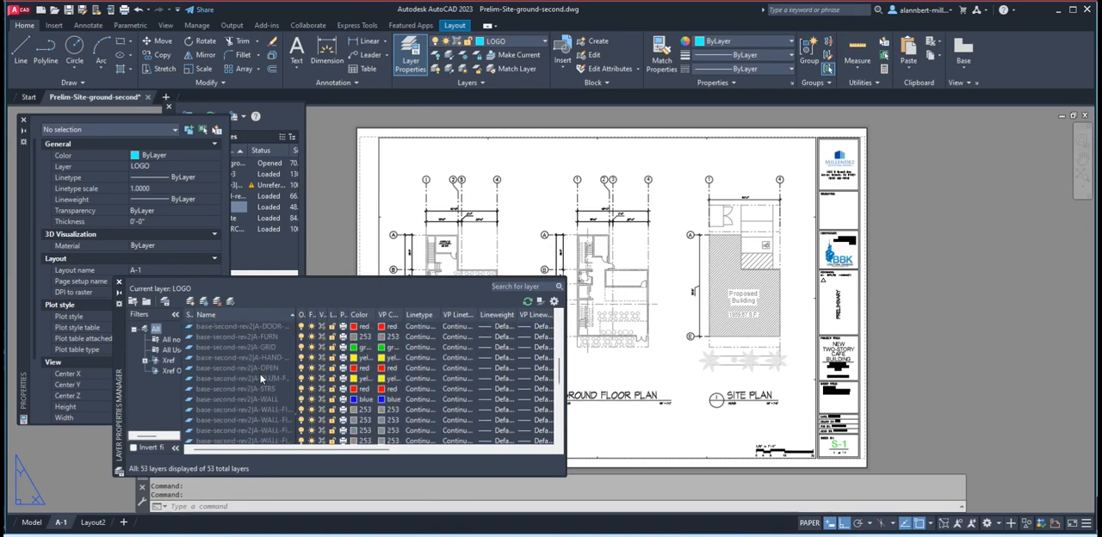
scroll("down", 3)
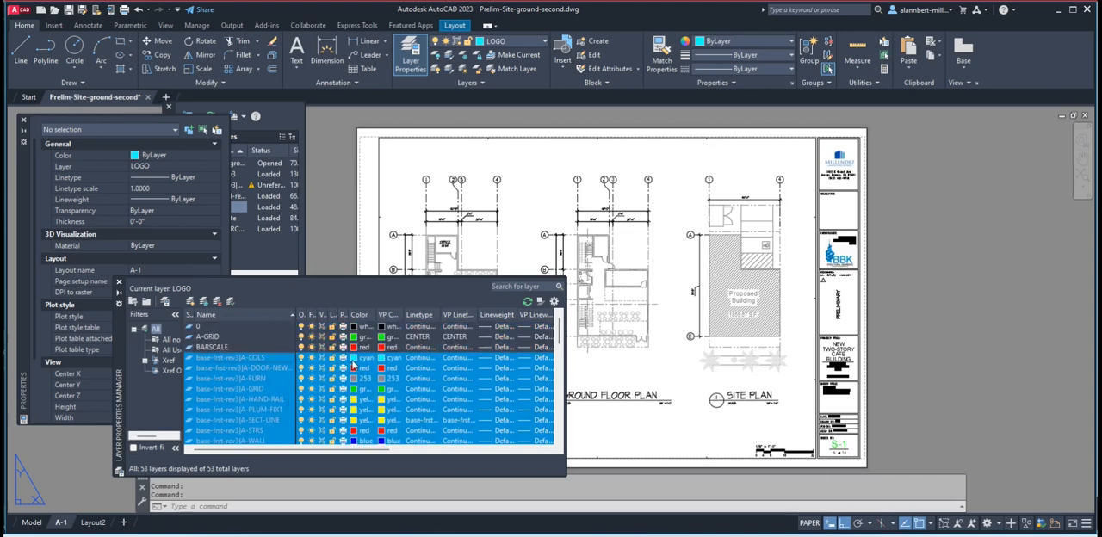
left_click(363, 358)
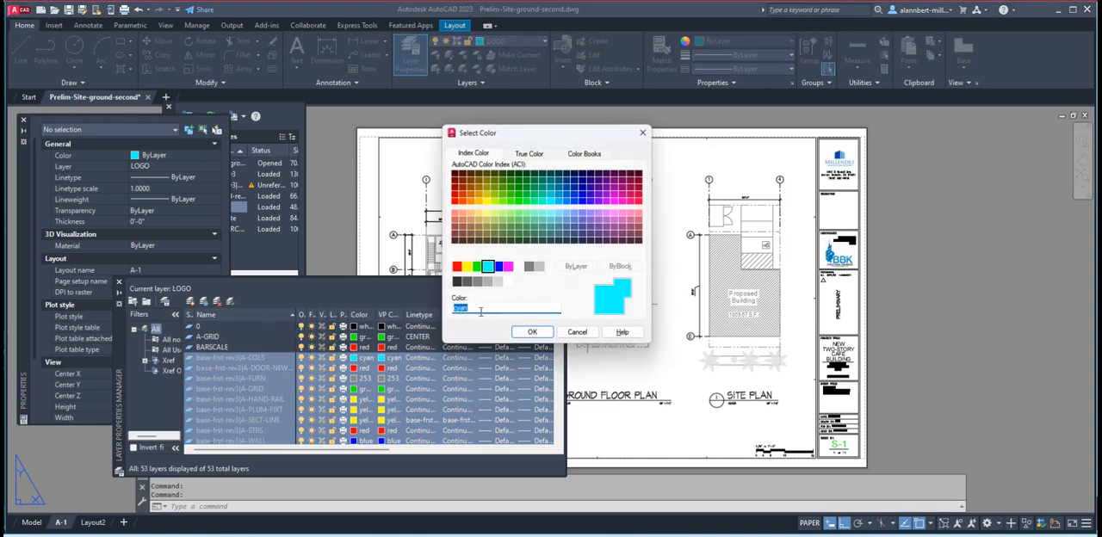
mouse_move(496, 283)
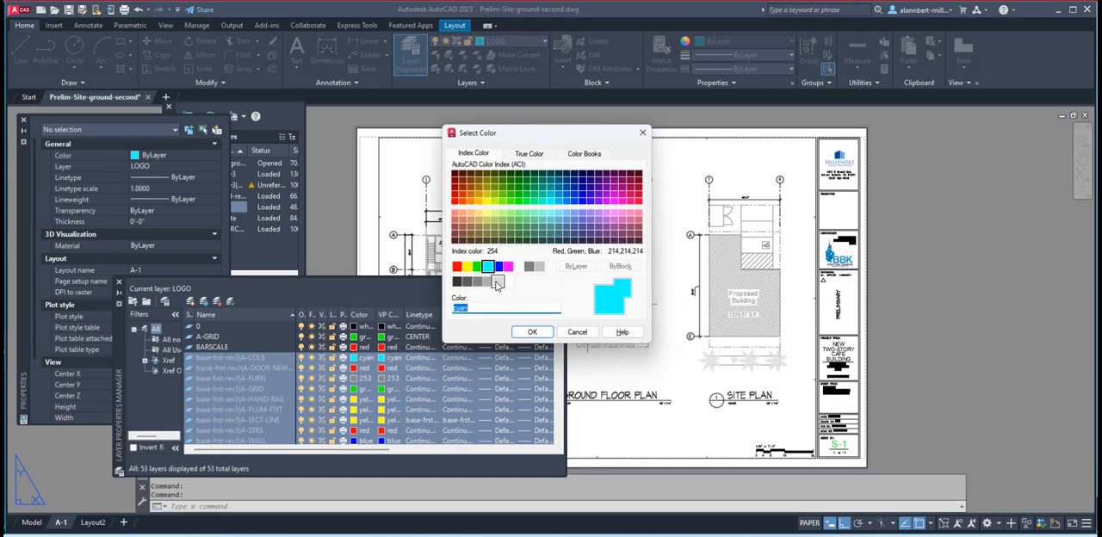
left_click(466, 279)
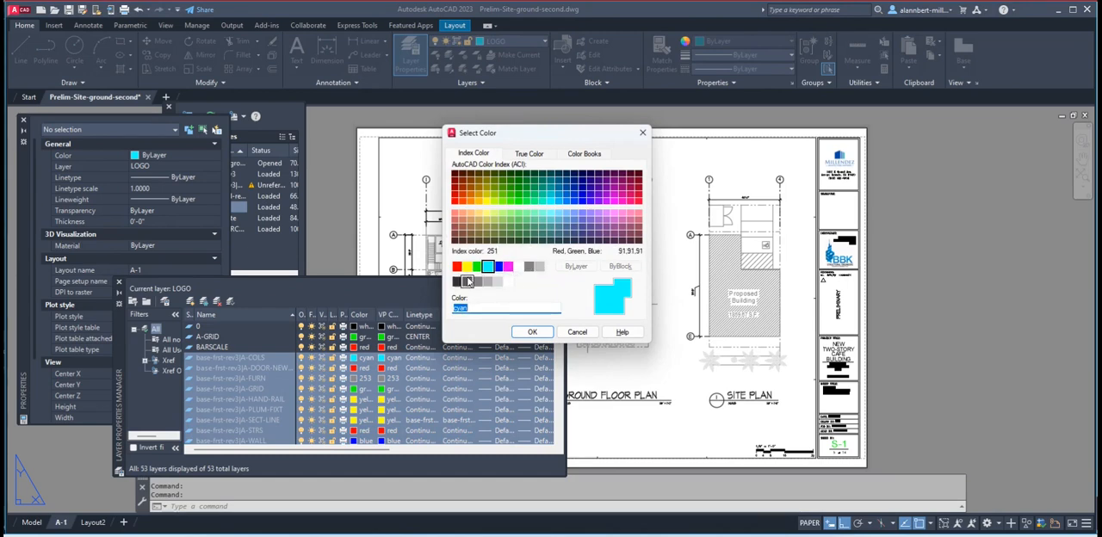
left_click(489, 282)
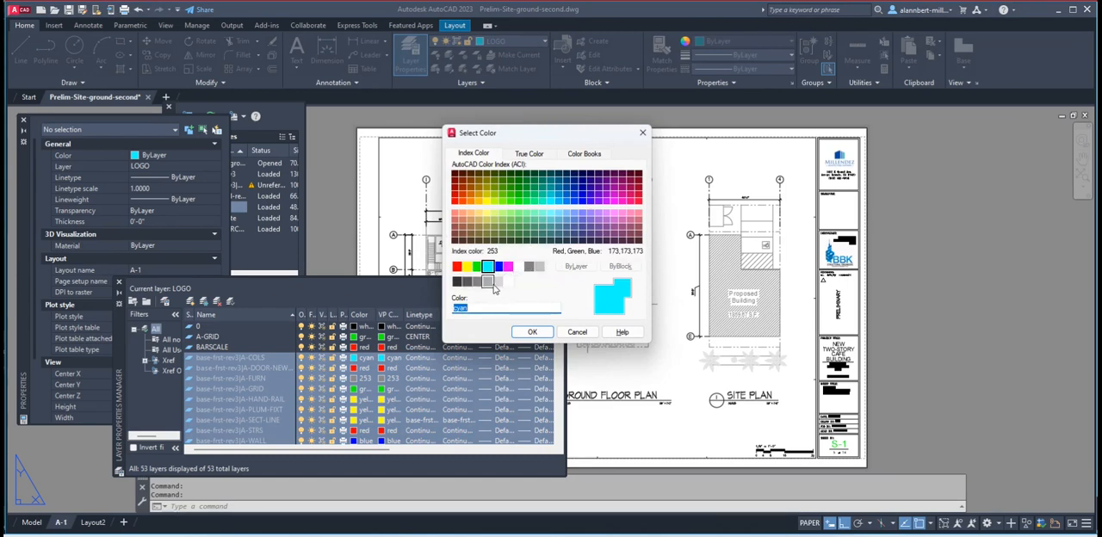
left_click(489, 282)
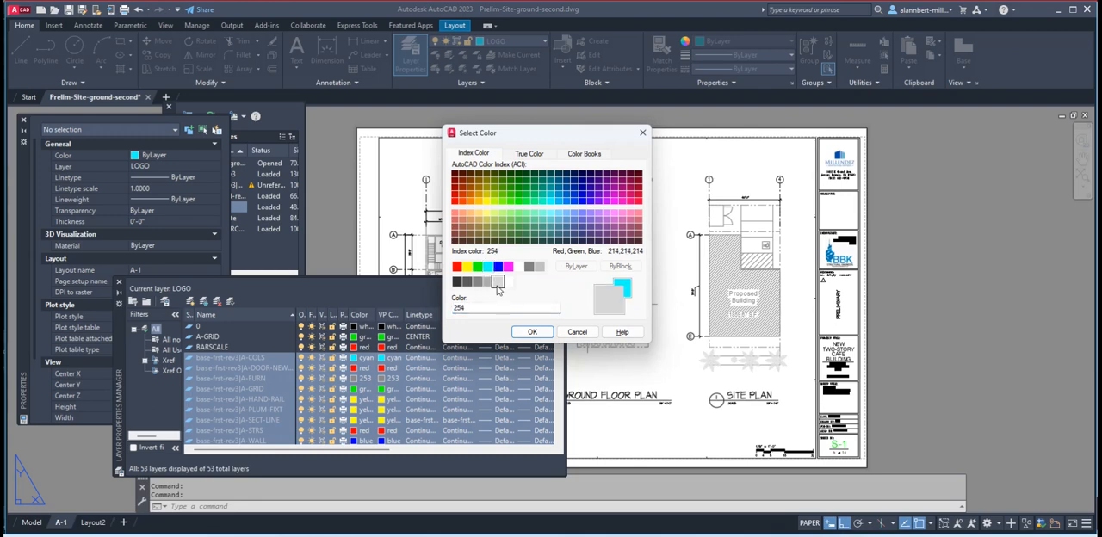
left_click(532, 331)
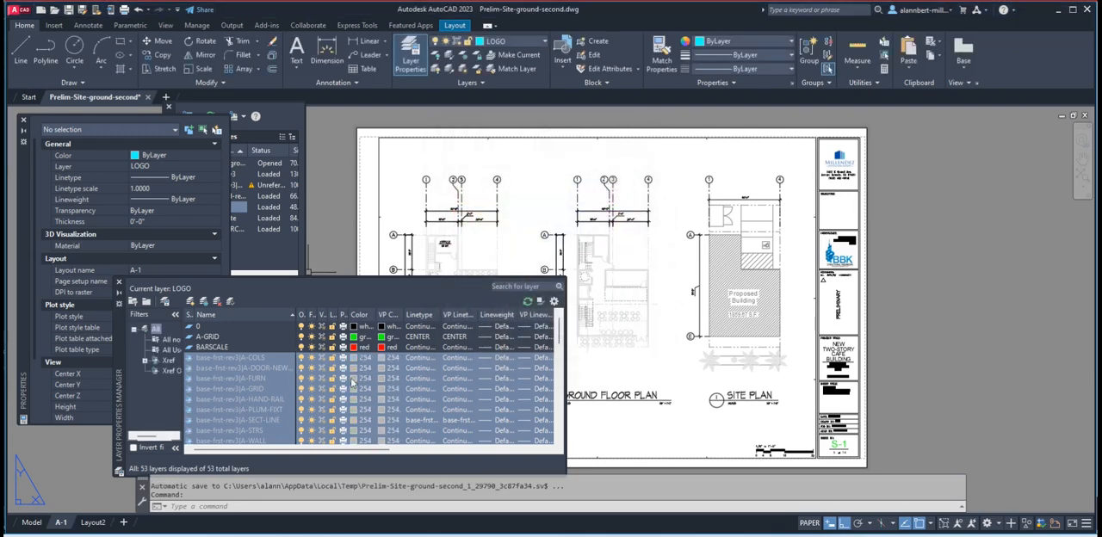
mouse_move(670, 253)
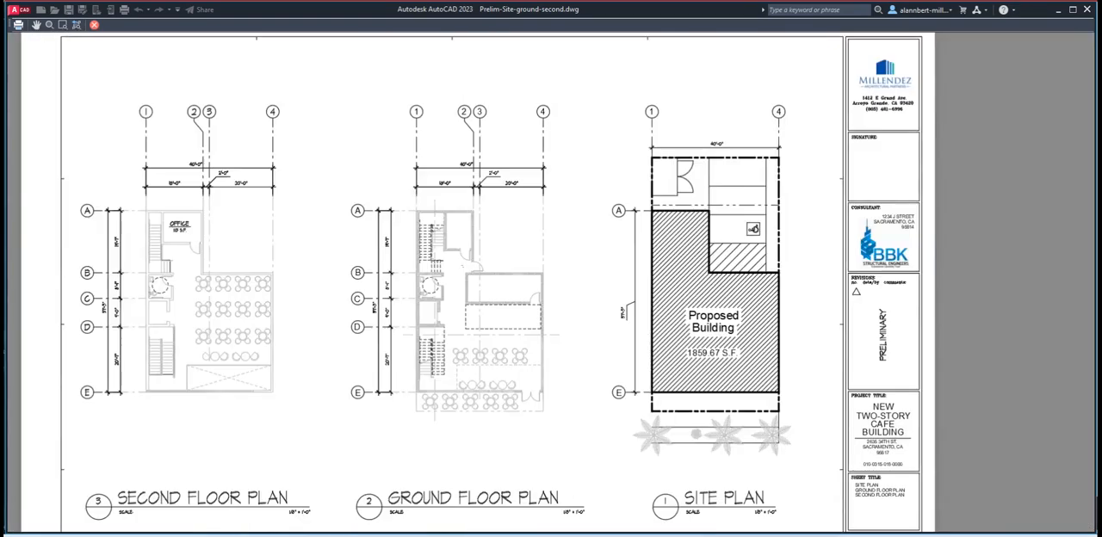
scroll("down", 3)
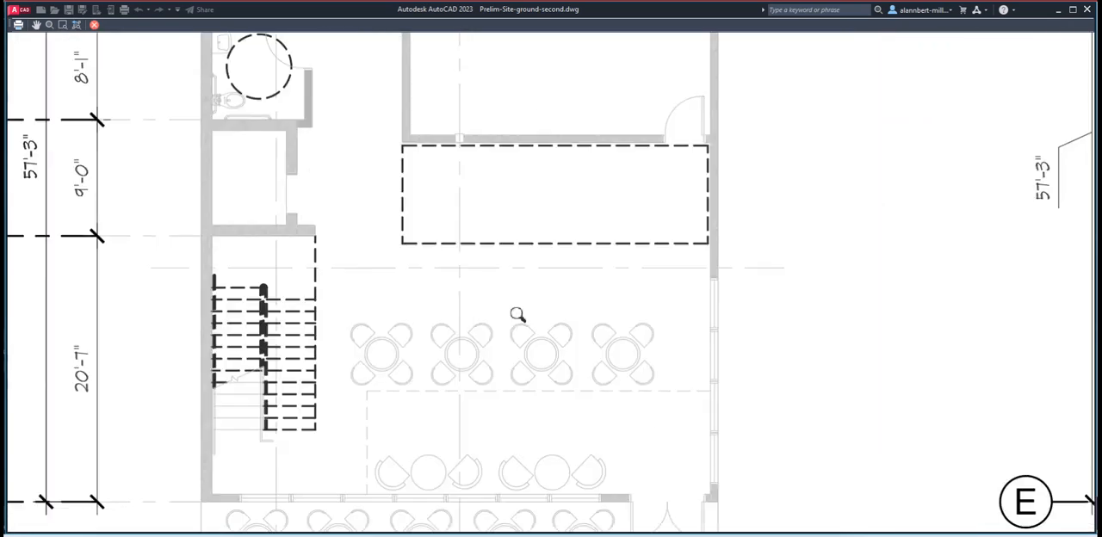
mouse_move(382, 343)
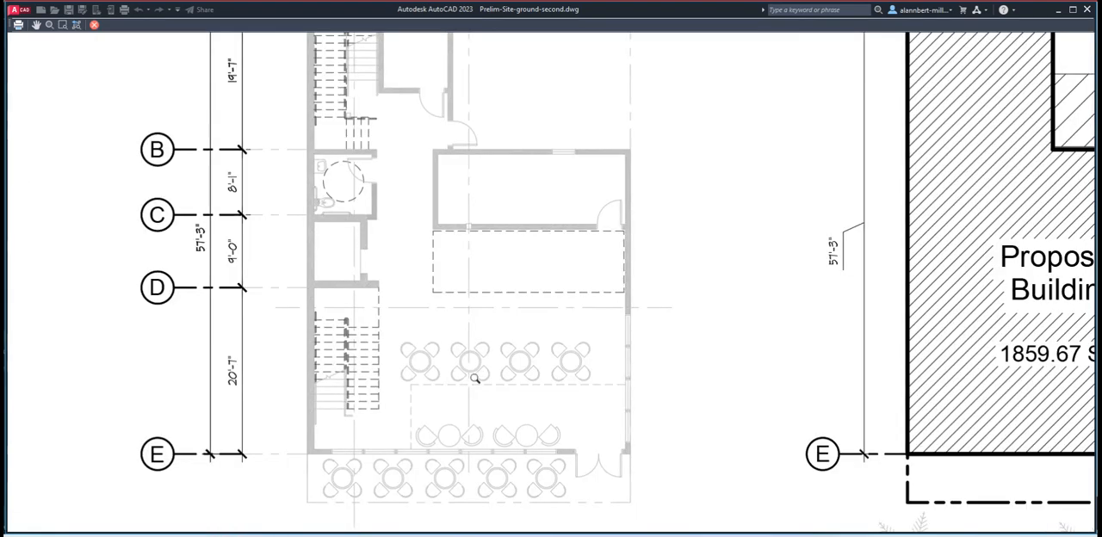
mouse_move(458, 375)
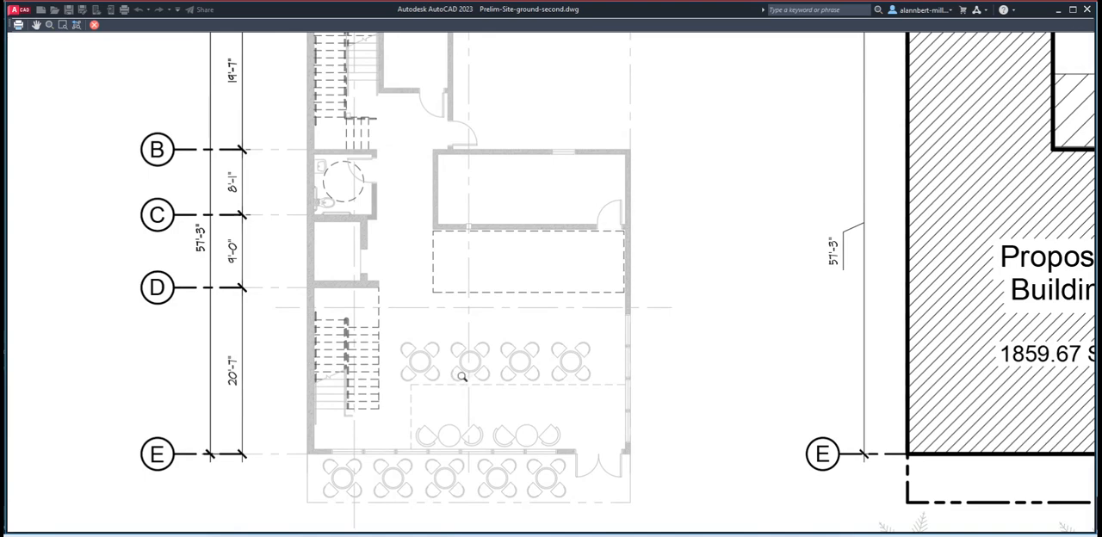
scroll("down", 3)
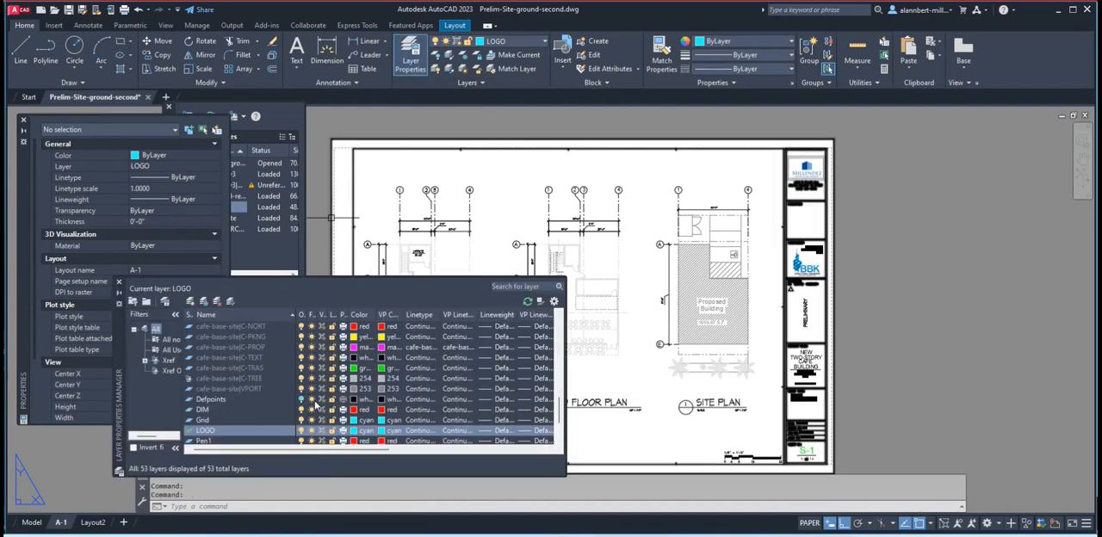
mouse_move(262, 389)
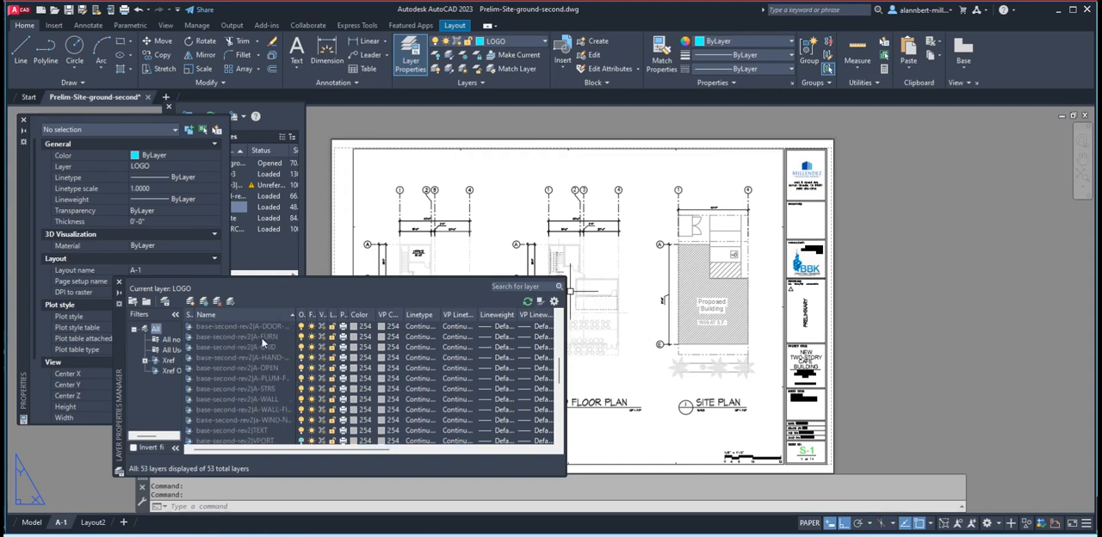
left_click(241, 337)
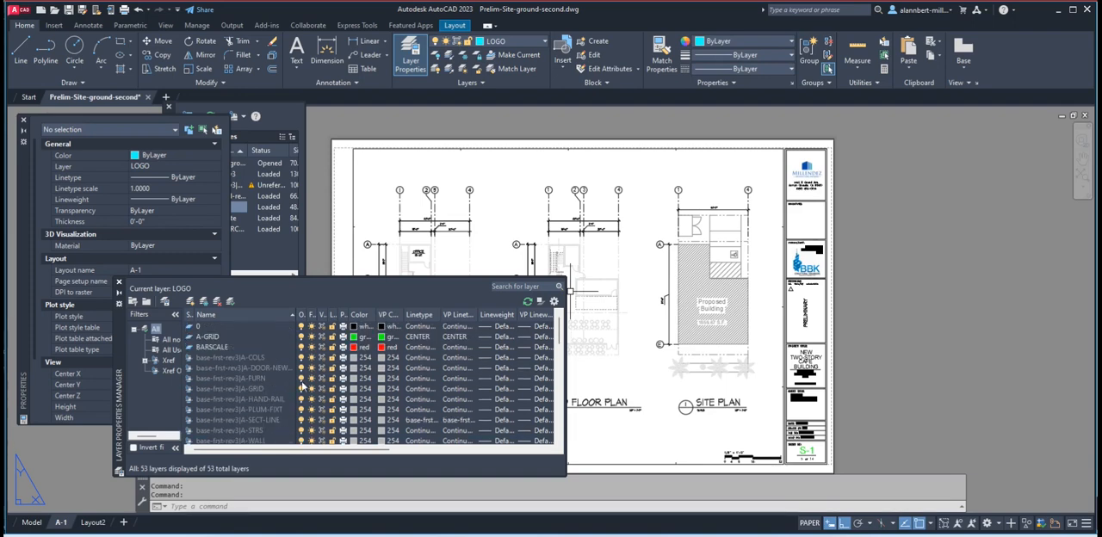
left_click(233, 379)
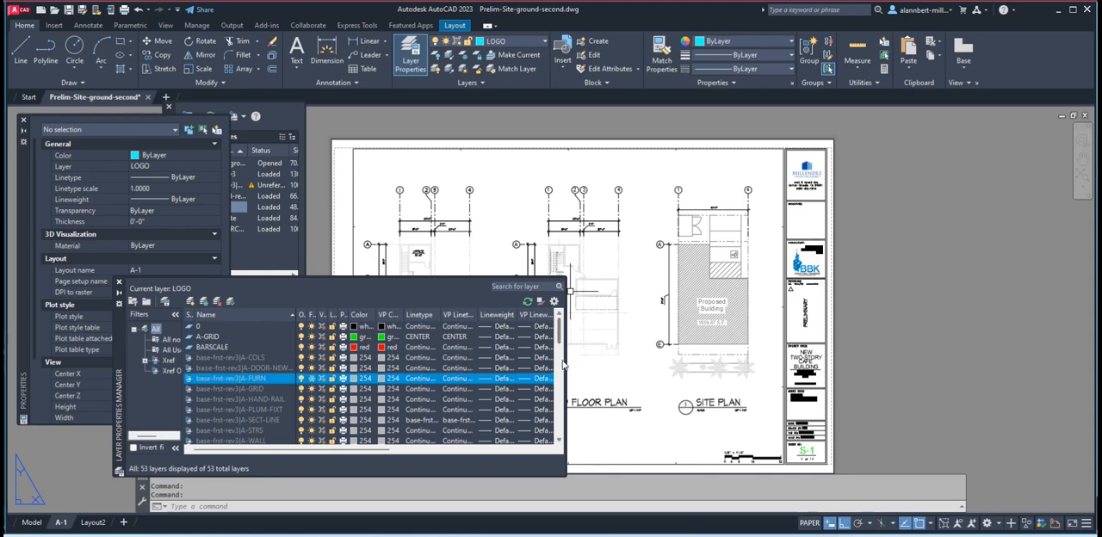
scroll("down", 3)
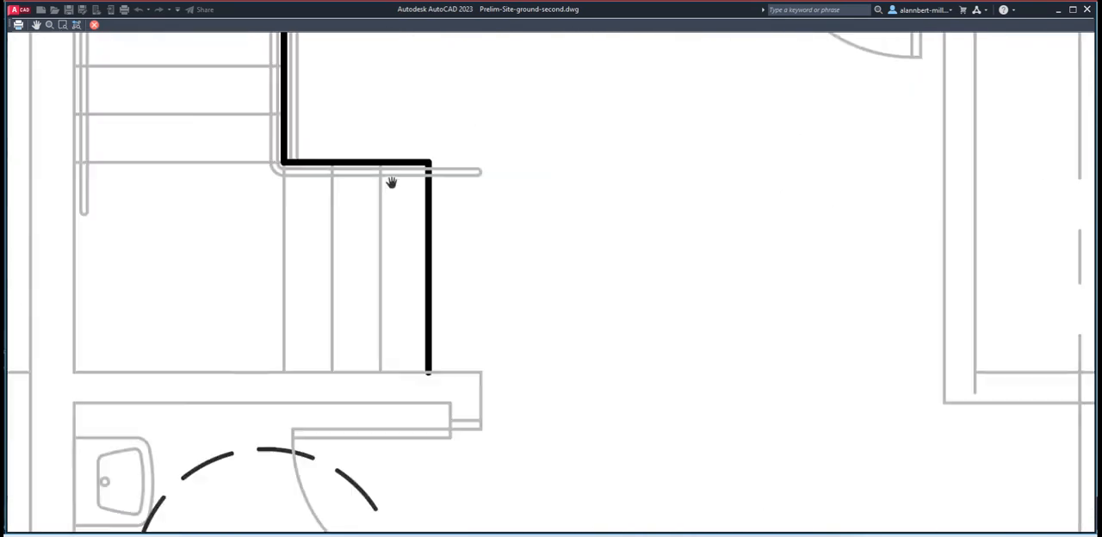
Pan across the stair area and zoom out to review the plan
left_click_drag(391, 183, 400, 389)
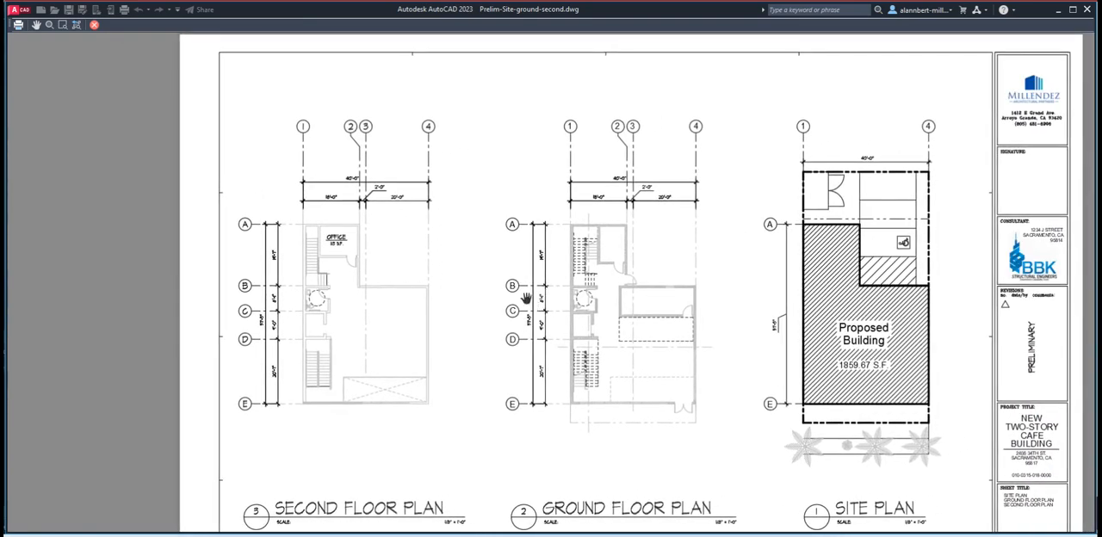
mouse_move(387, 334)
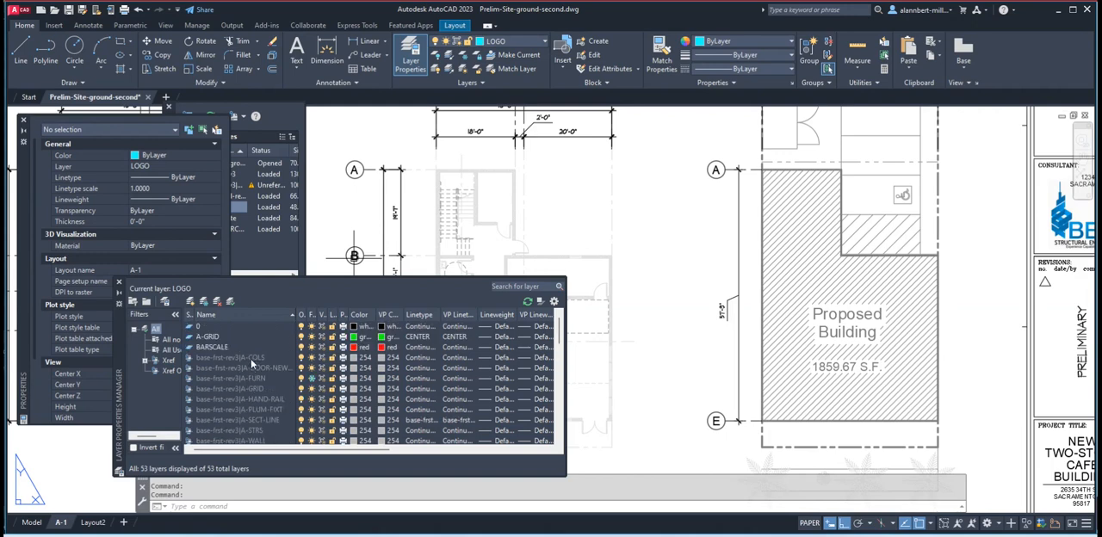
scroll("down", 3)
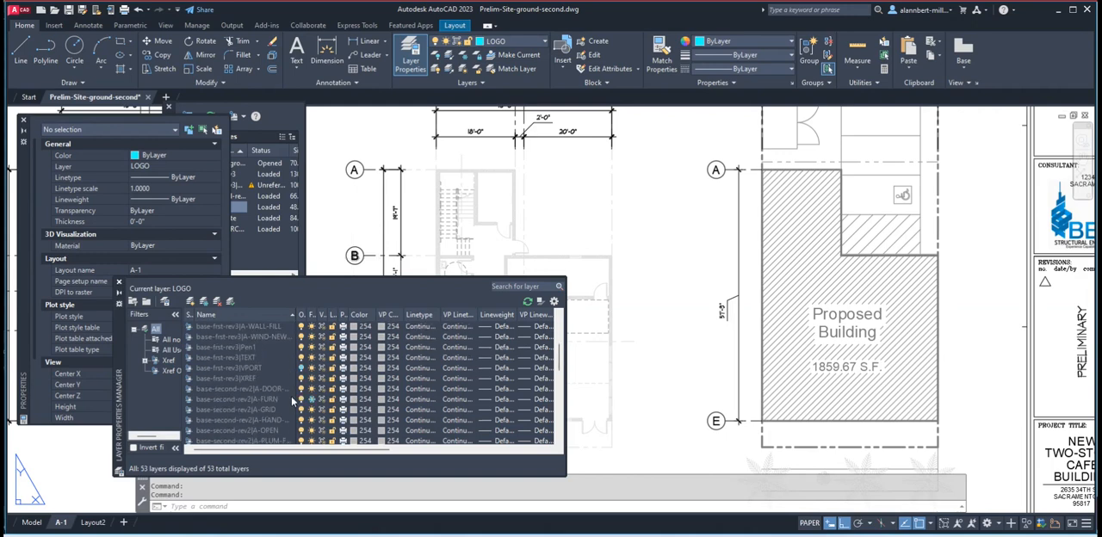
scroll("down", 3)
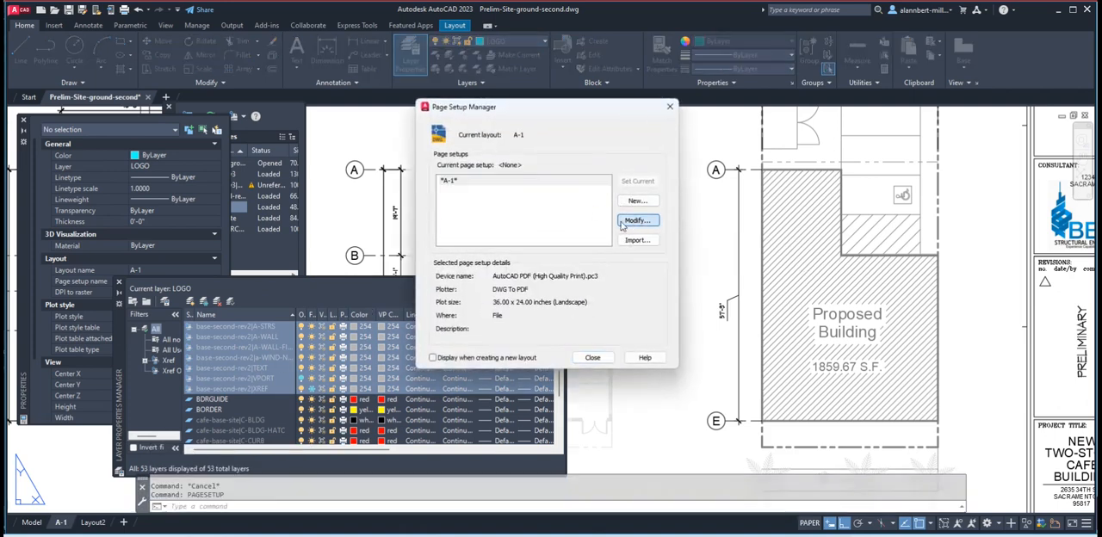
Modify the A-1 page setup, edit acad.ctb and start Save As for a new table
left_click(637, 220)
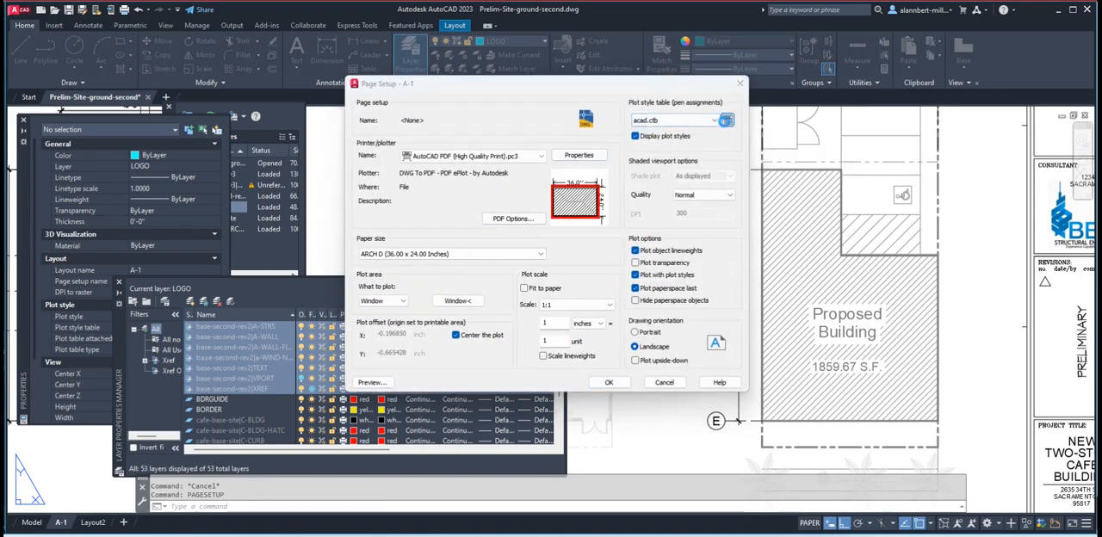
left_click(727, 120)
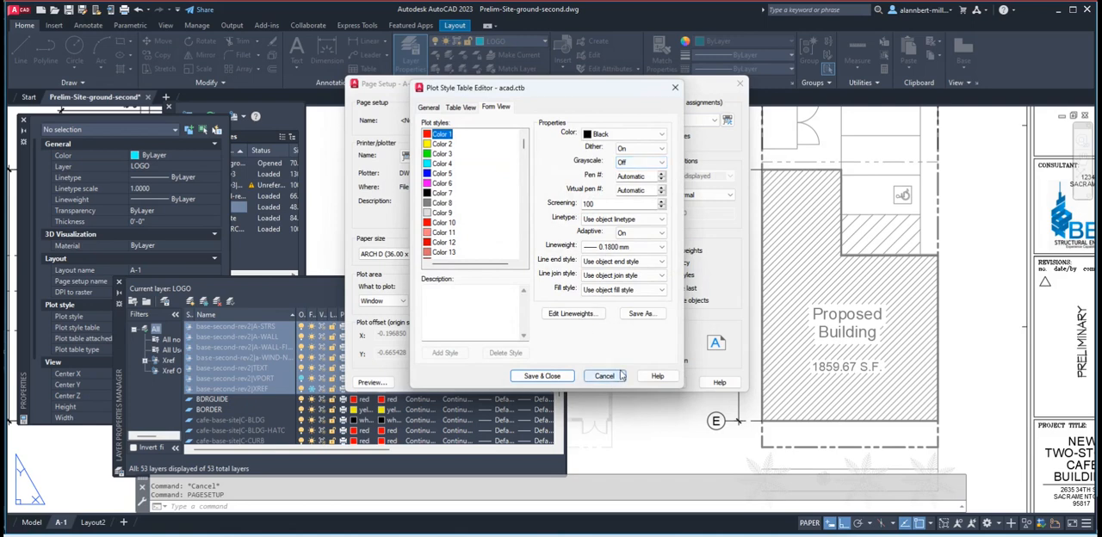
mouse_move(627, 367)
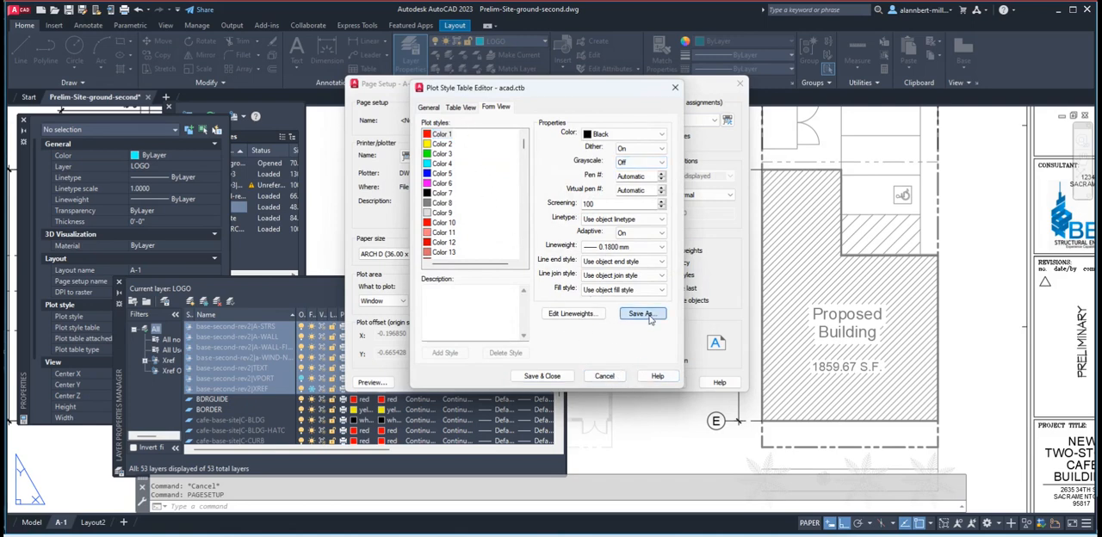
left_click(640, 313)
type("acad5.ctb")
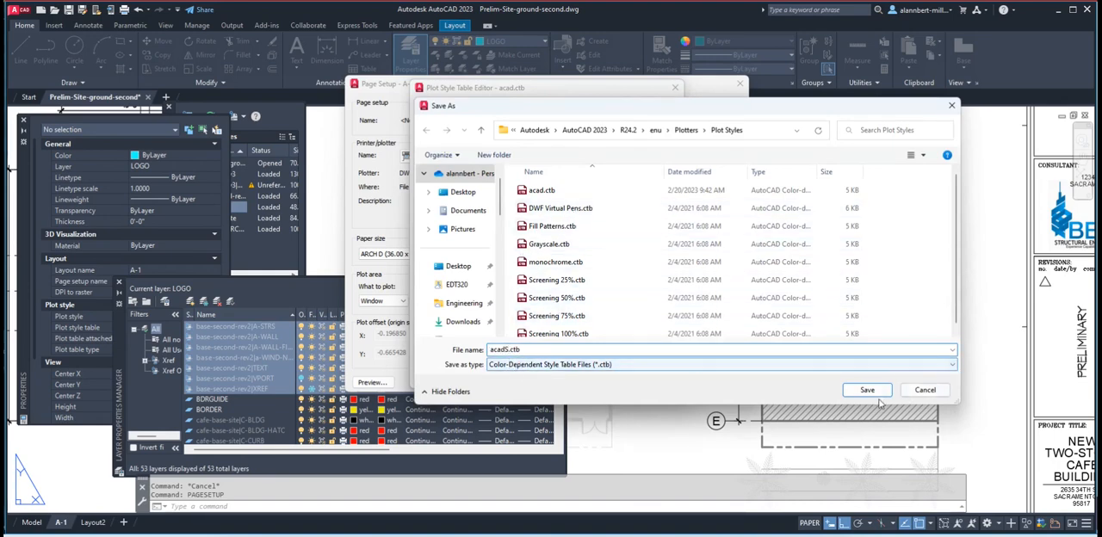
Save as acadS.ctb and give color 254 a 0.1 mm lineweight with grayscale on
left_click(868, 389)
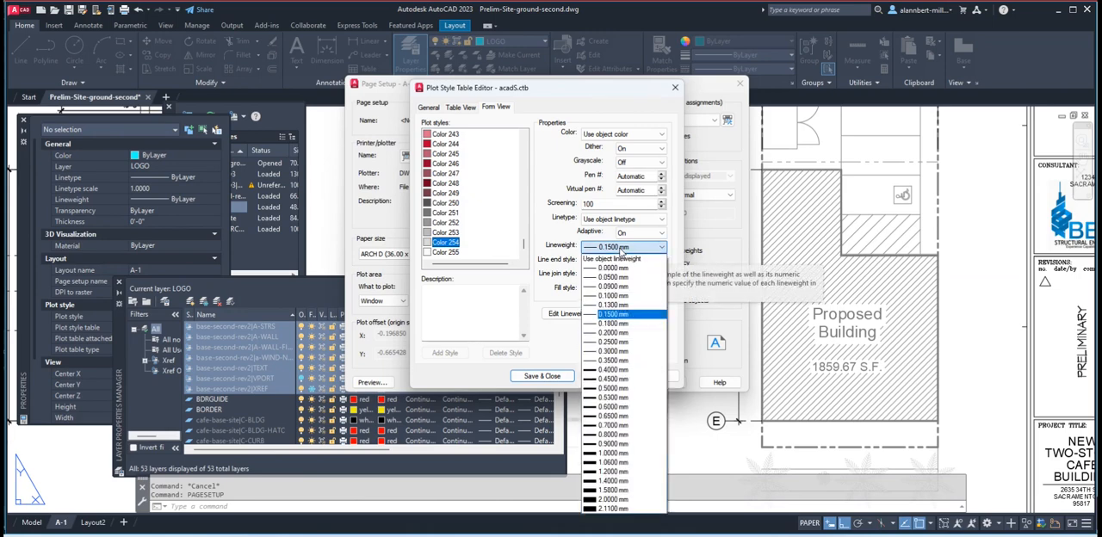
left_click(612, 324)
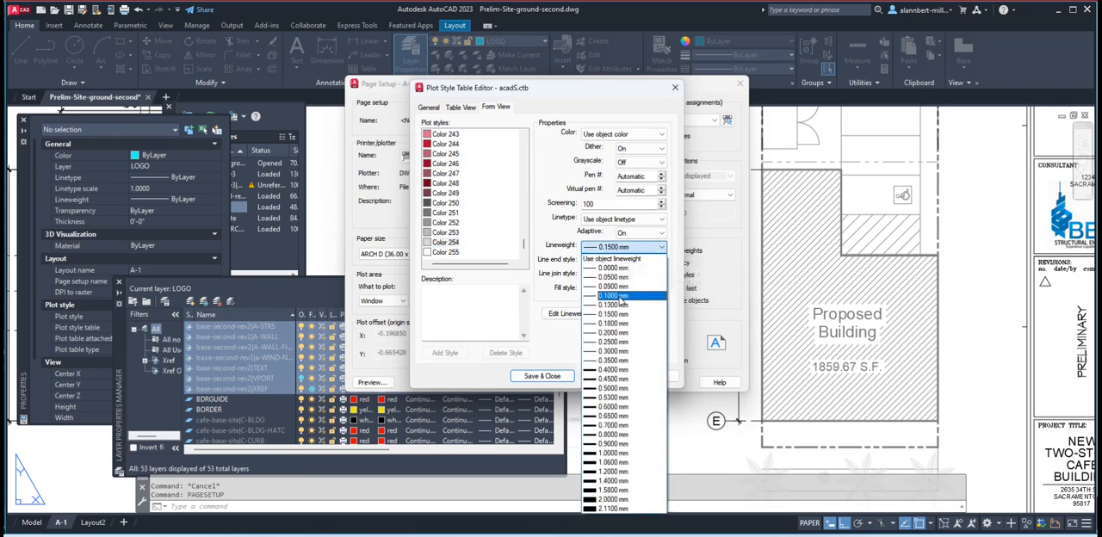
left_click(606, 296)
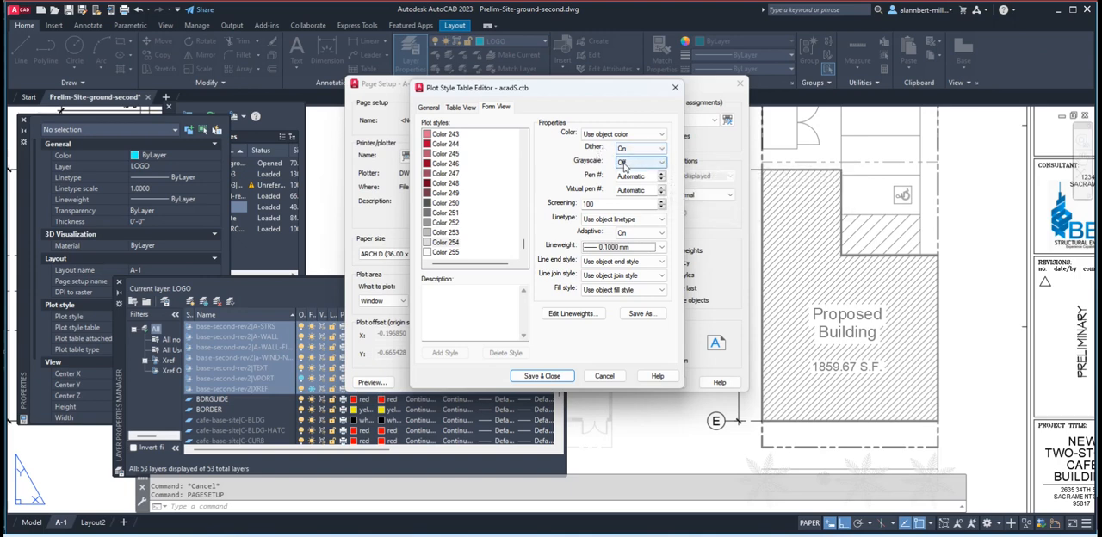
left_click(638, 162)
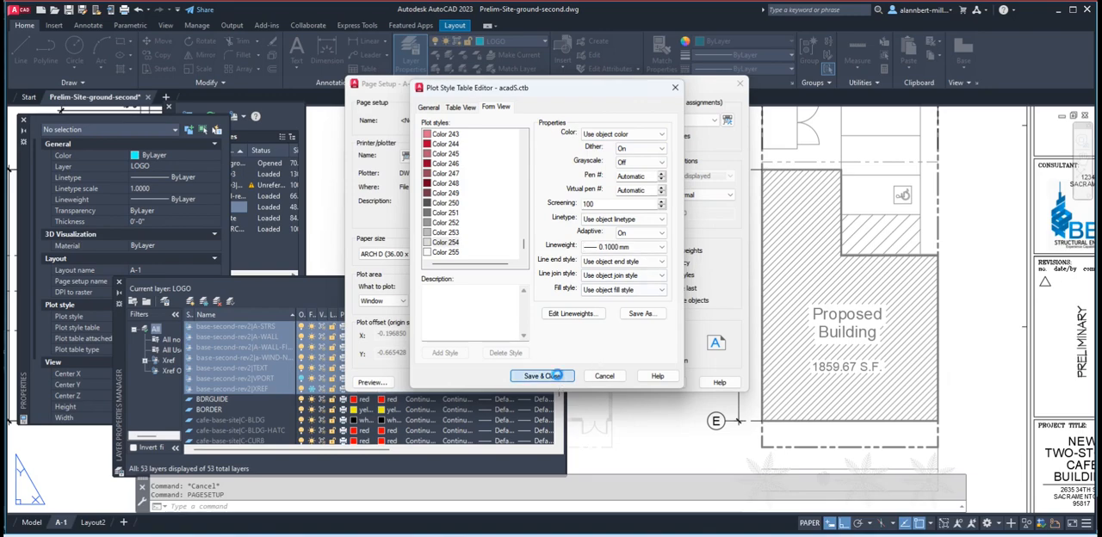
Save and close the plot style table, then close the Page Setup Manager
left_click(540, 375)
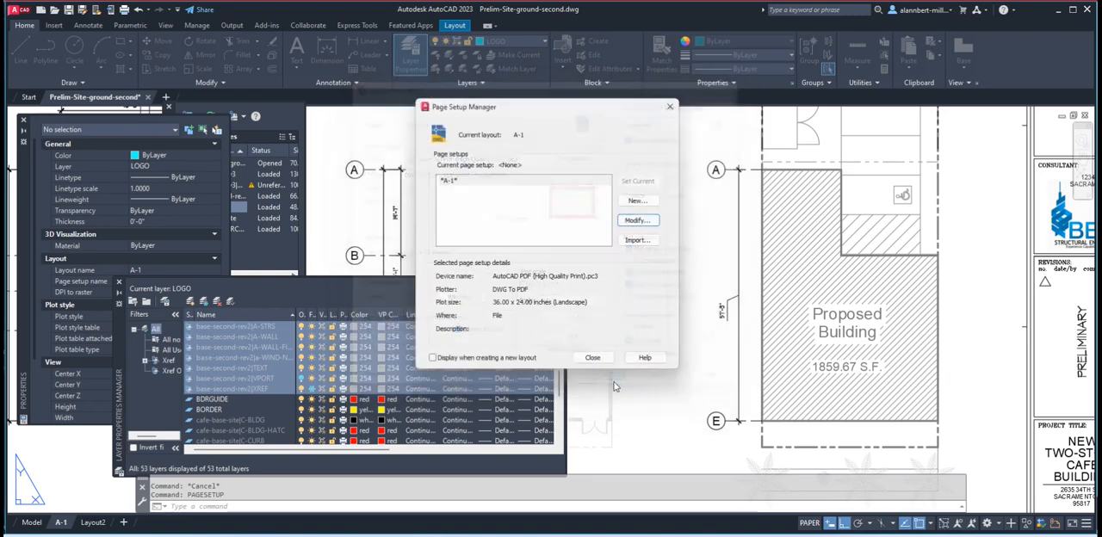
left_click(592, 358)
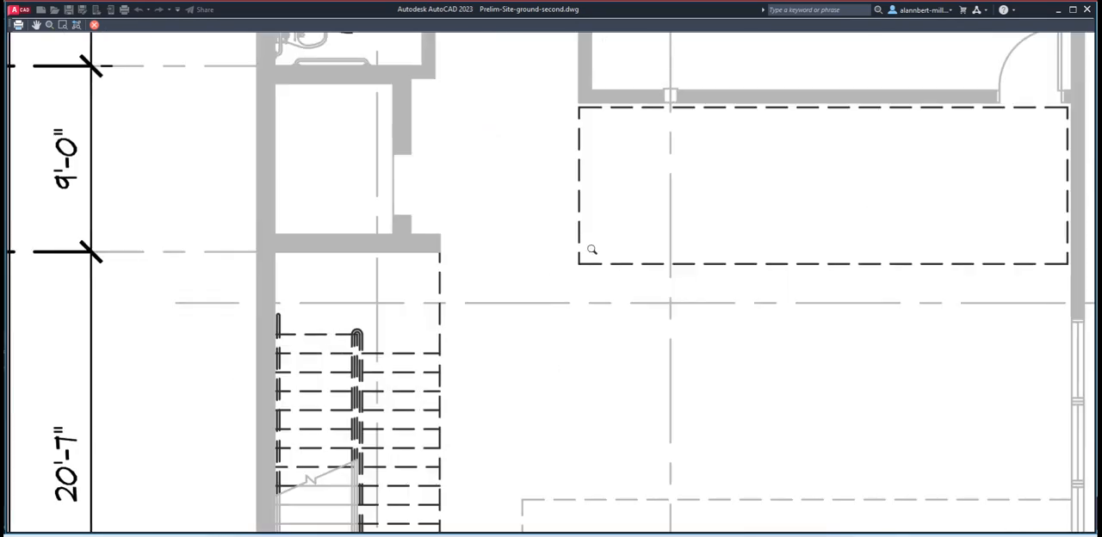
mouse_move(584, 233)
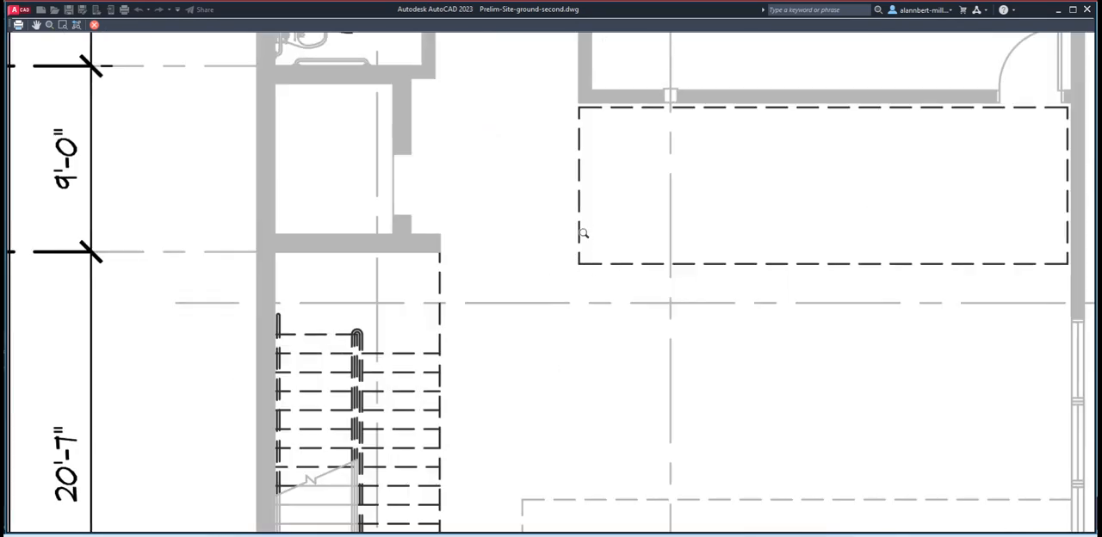
Zoom out to view the whole A-1 sheet with its floor and site plans
scroll("down", 3)
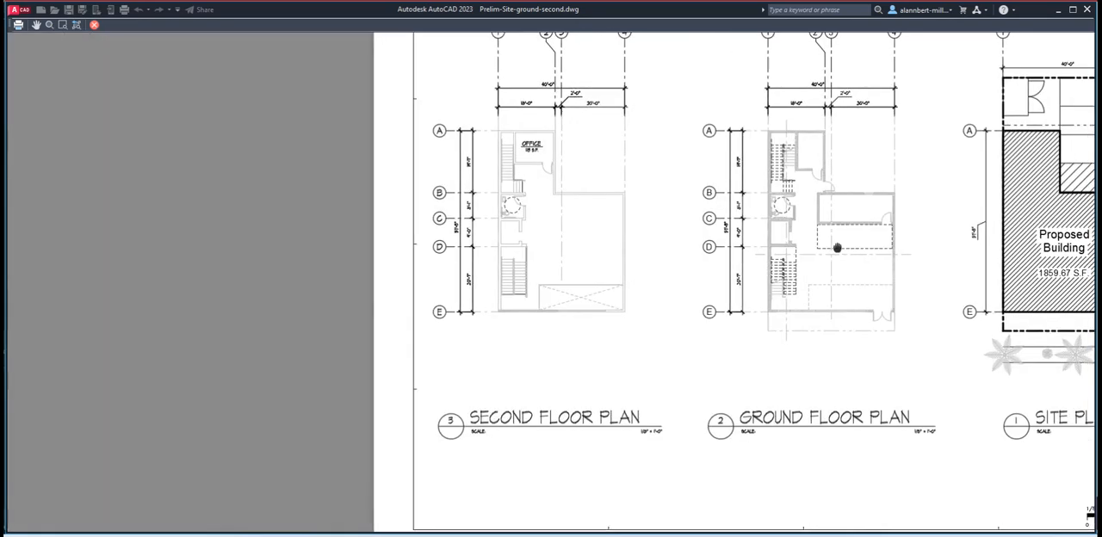
scroll("down", 3)
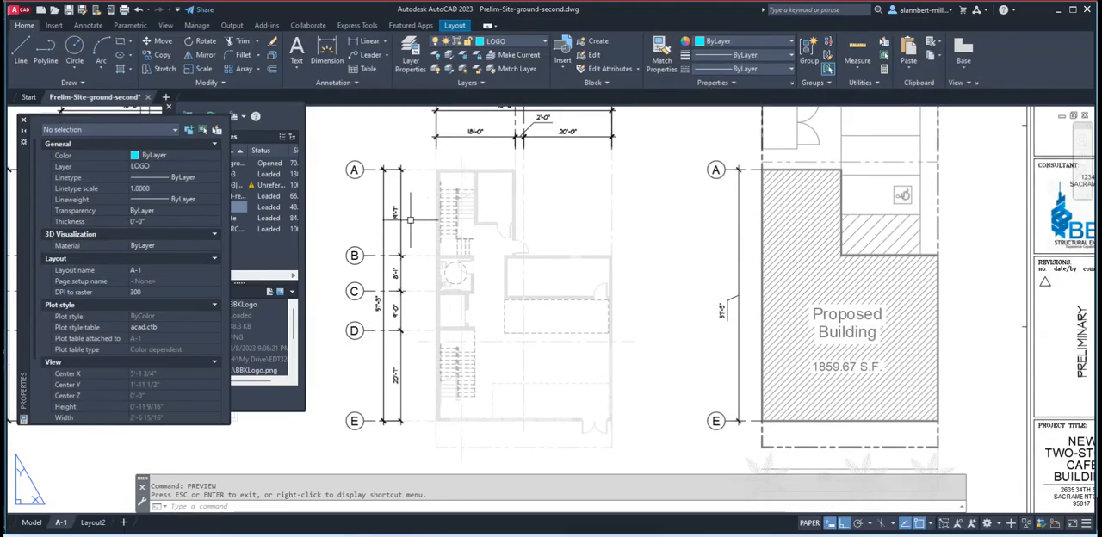
mouse_move(310, 121)
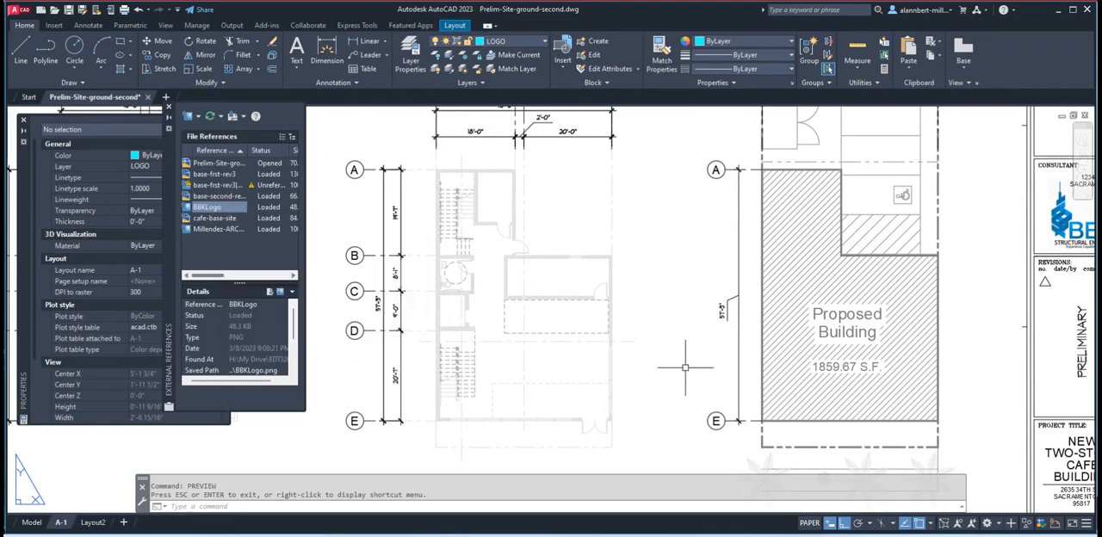
mouse_move(310, 472)
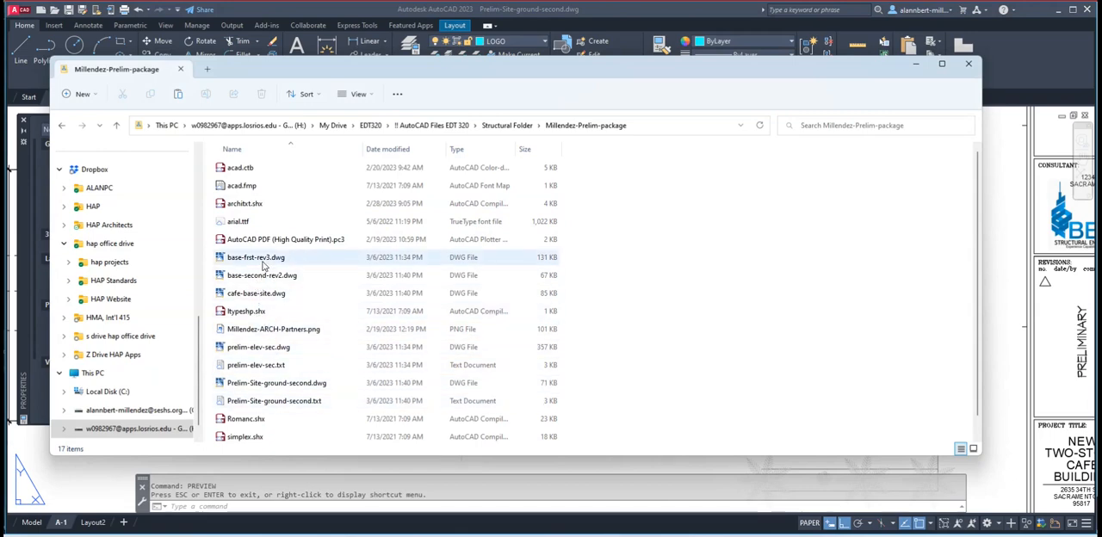
Open base-first-rev3.dwg from the Millendez-Prelim-package folder
double_click(255, 257)
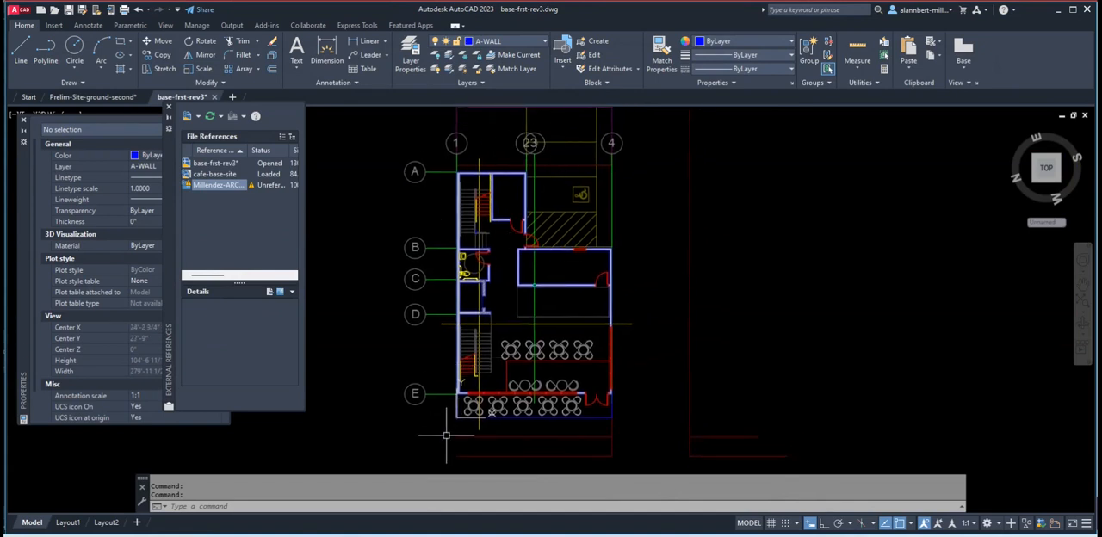
mouse_move(446, 164)
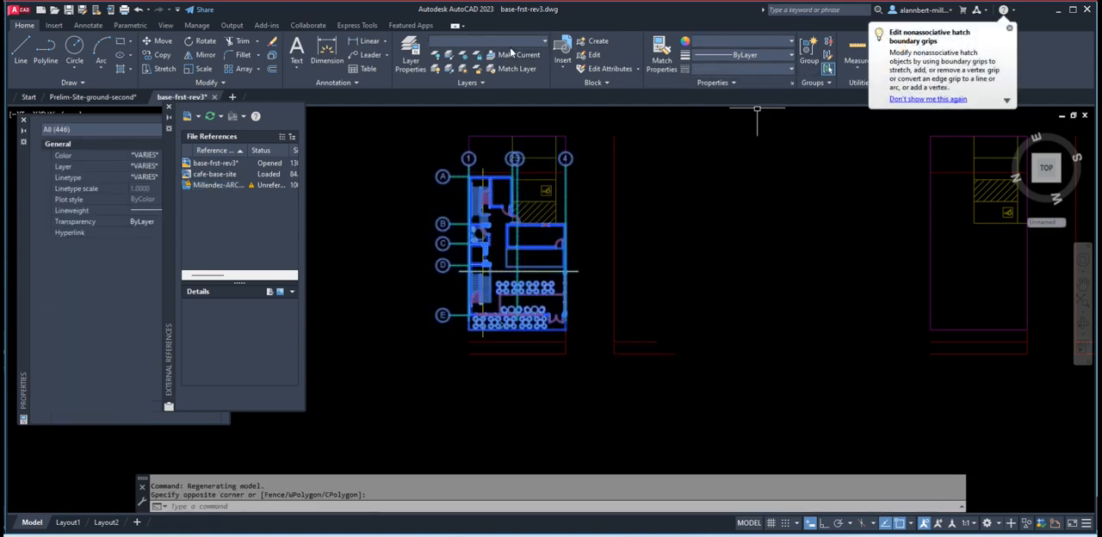
Set all selected objects to index color 254 via More Colors, then clear the selection
left_click(789, 41)
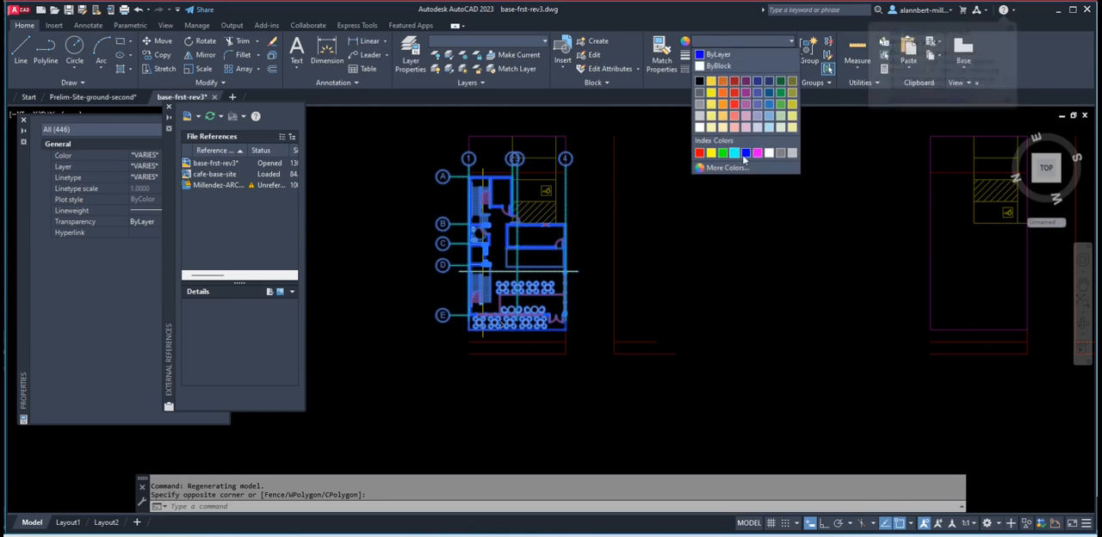
left_click(727, 167)
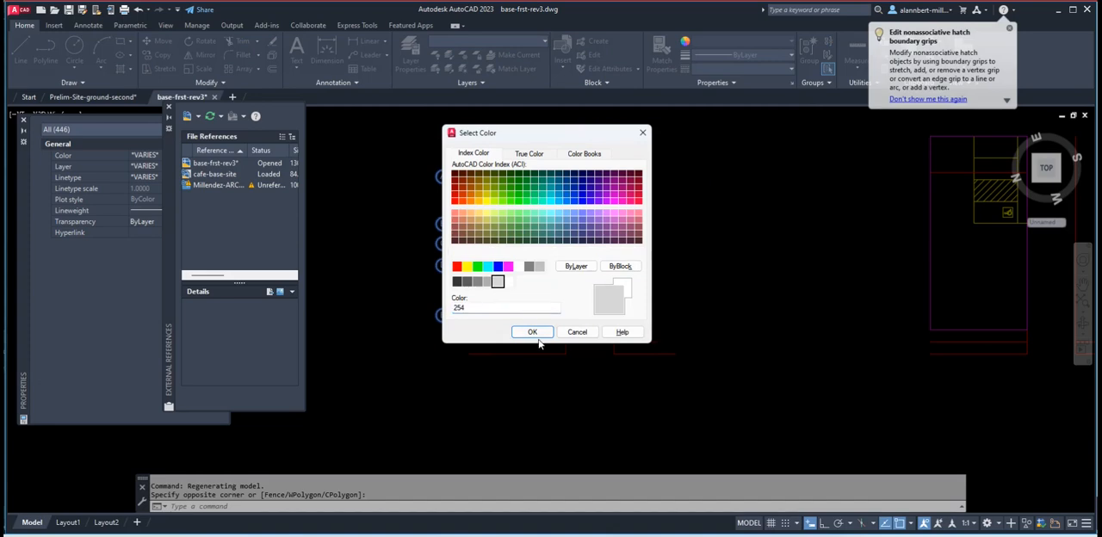
left_click(532, 330)
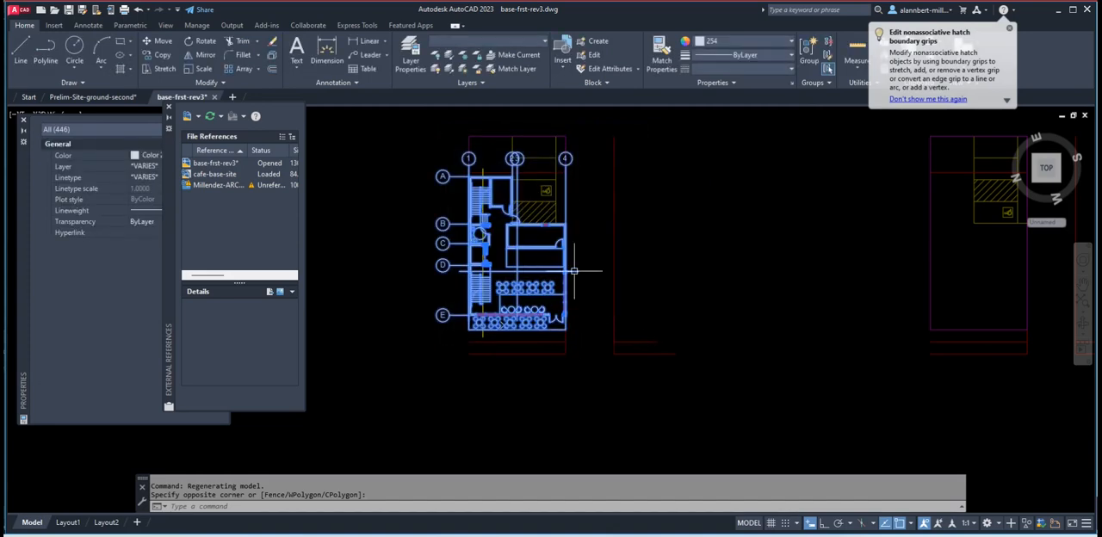
key("Escape")
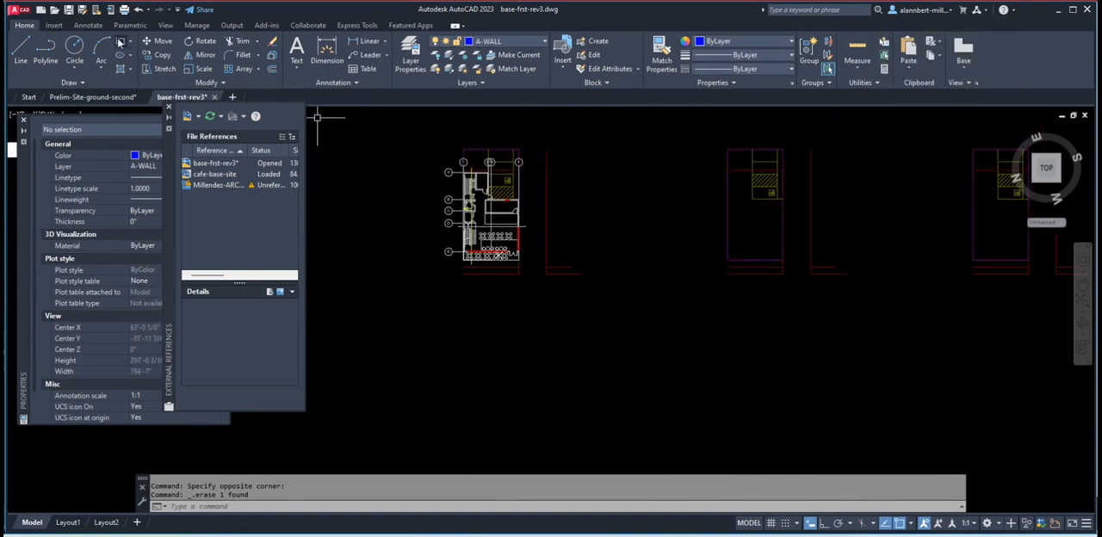
mouse_move(361, 133)
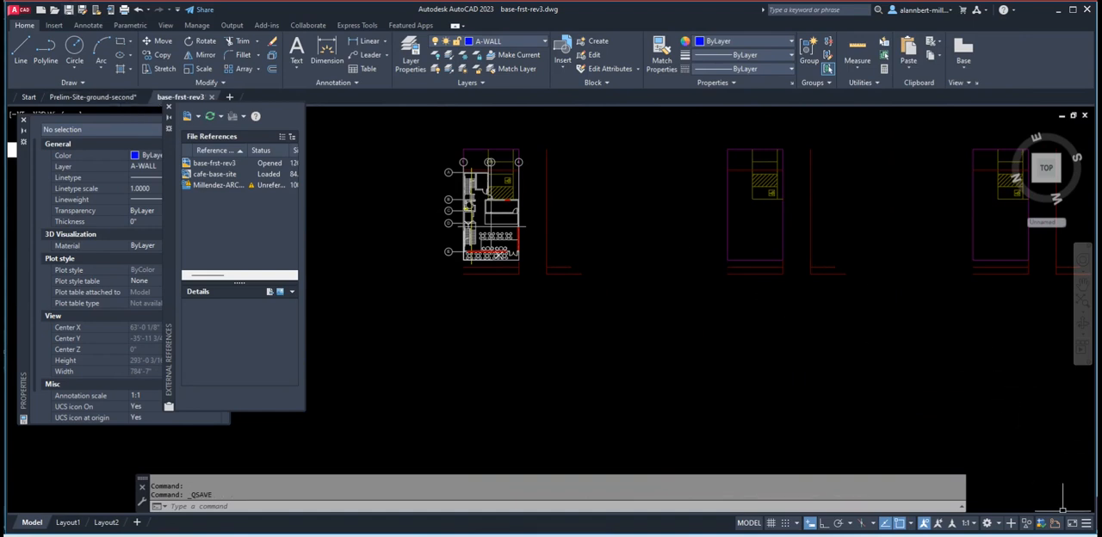
Return to the site sheet and reload the base-first-rev3 xref so its plans show gray
left_click(93, 97)
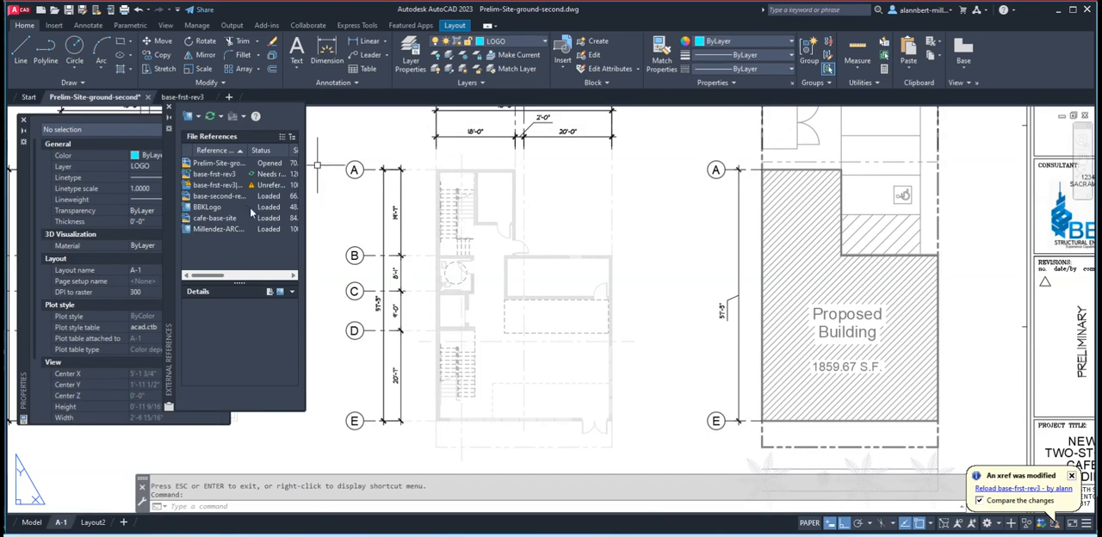
right_click(213, 173)
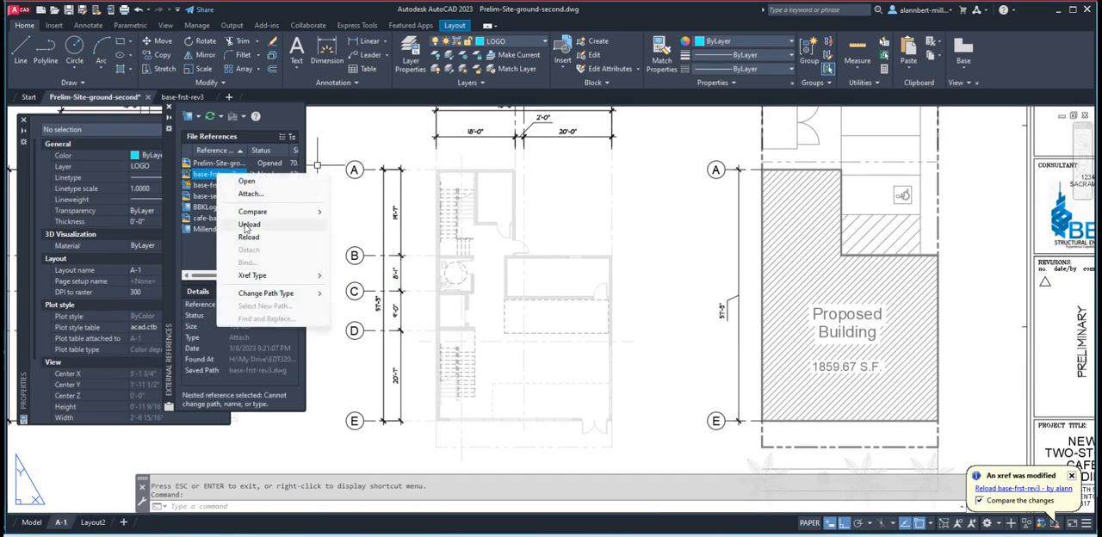
left_click(248, 238)
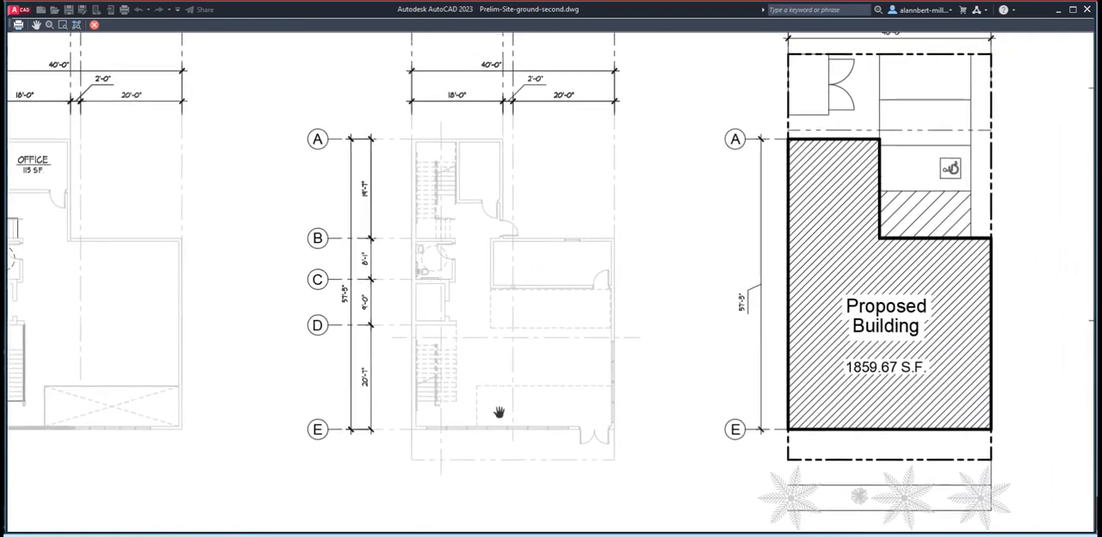
Bring up Save Drawing As for the Prelim-Site-ground-second sheet in the Millendez prelim folder
scroll("down", 3)
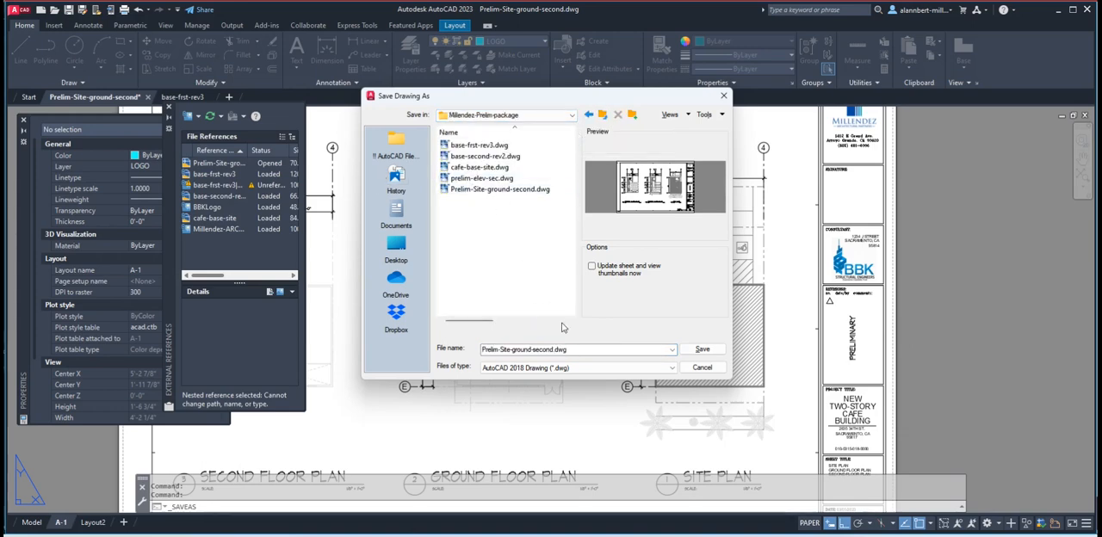
Save the sheet as S-Prelim-Site-ground-second.dwg by prefixing the file name with 'S-'
left_click(576, 348)
type("S-")
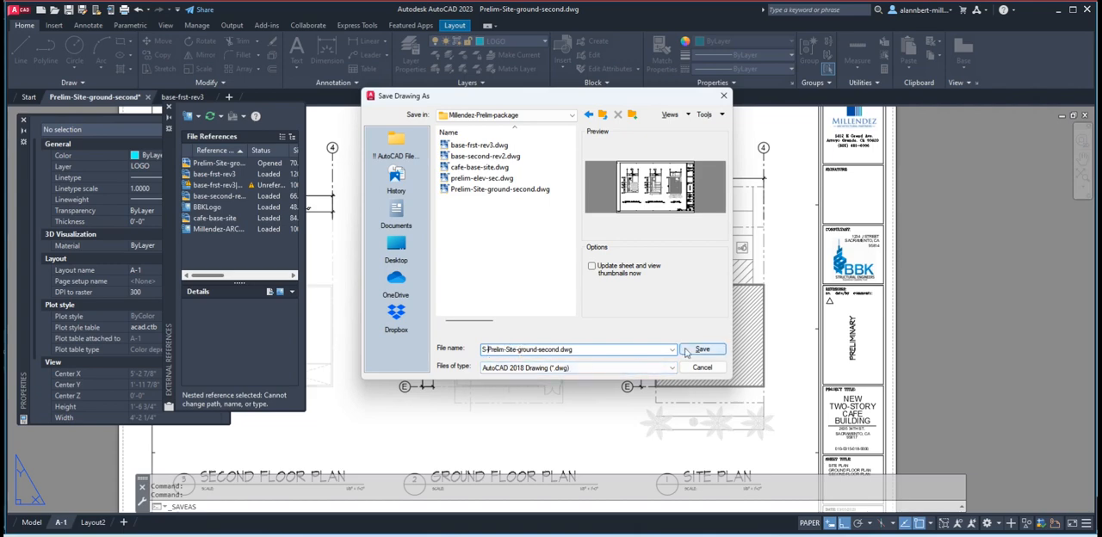
left_click(702, 348)
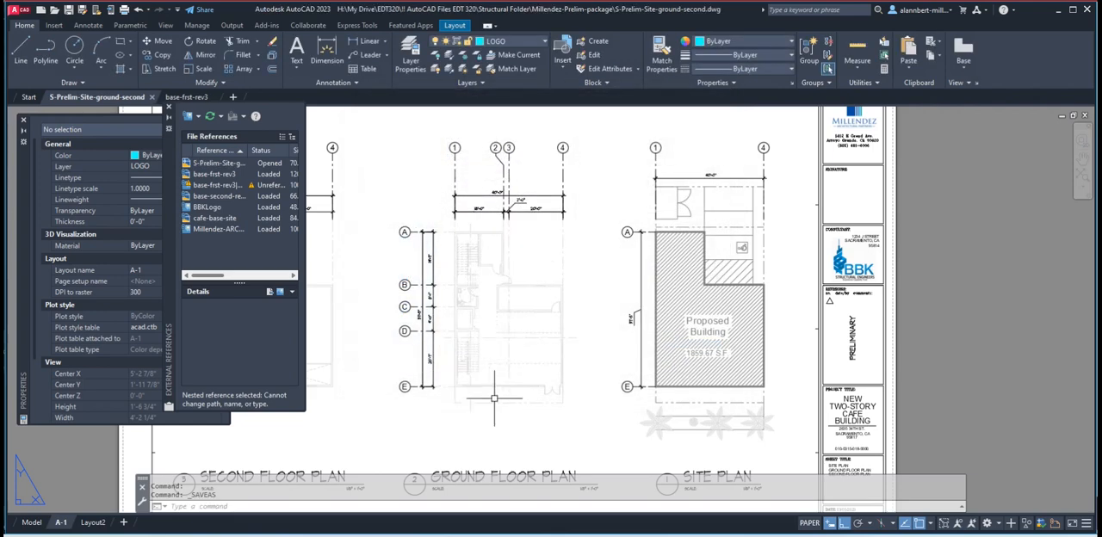
mouse_move(491, 248)
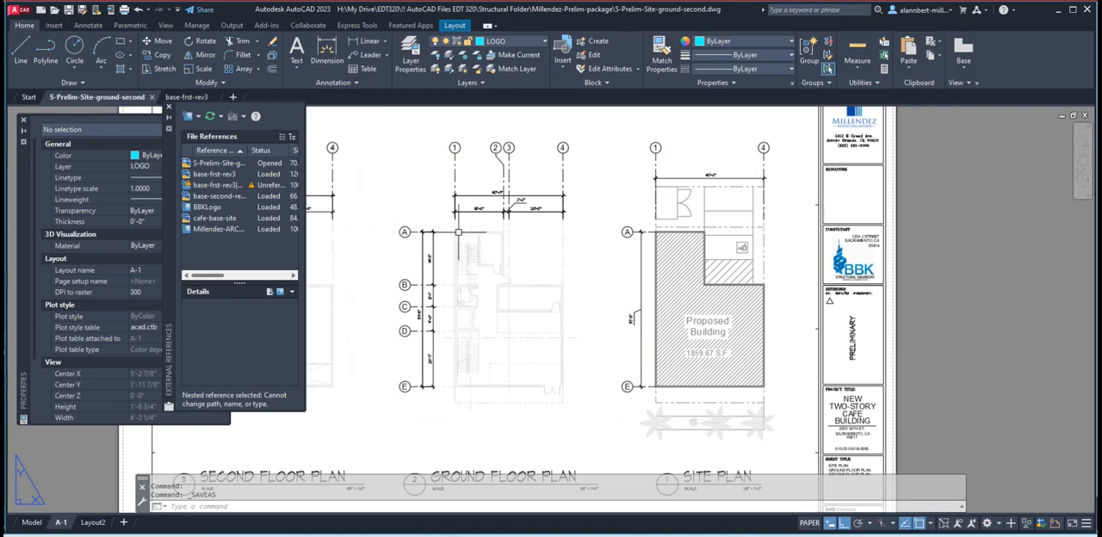
mouse_move(575, 337)
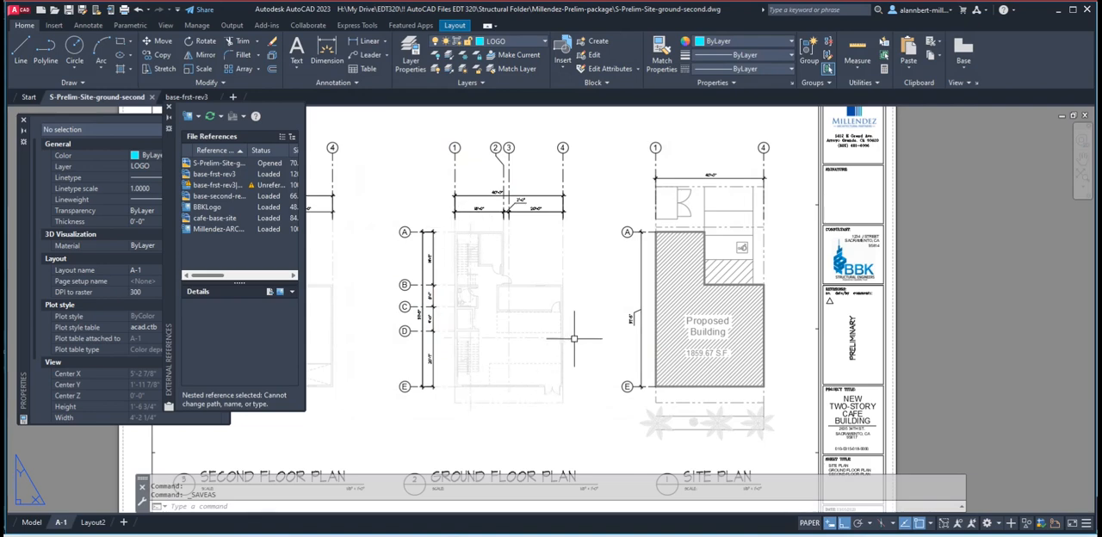
mouse_move(575, 284)
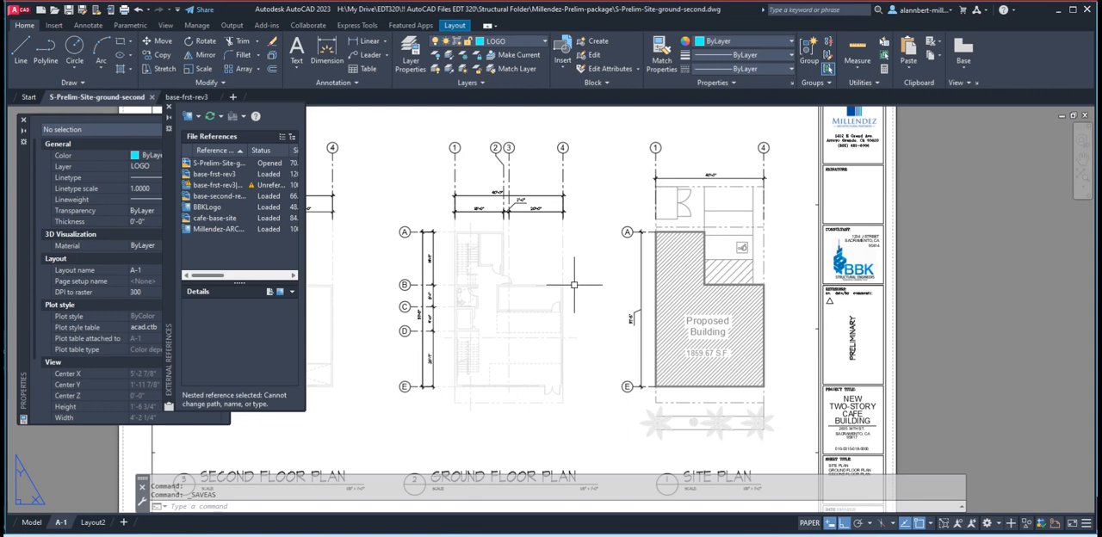
mouse_move(518, 303)
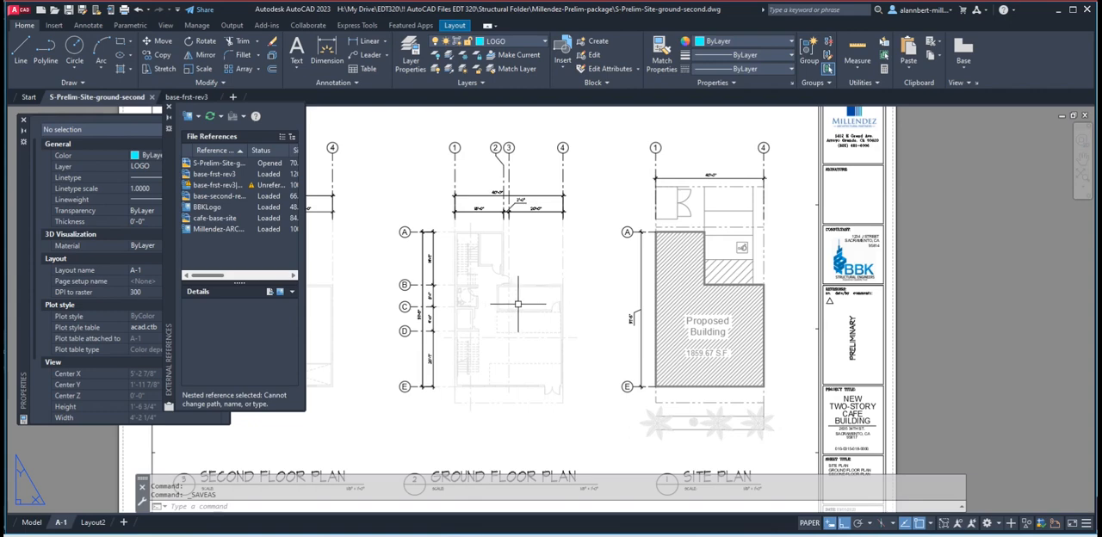